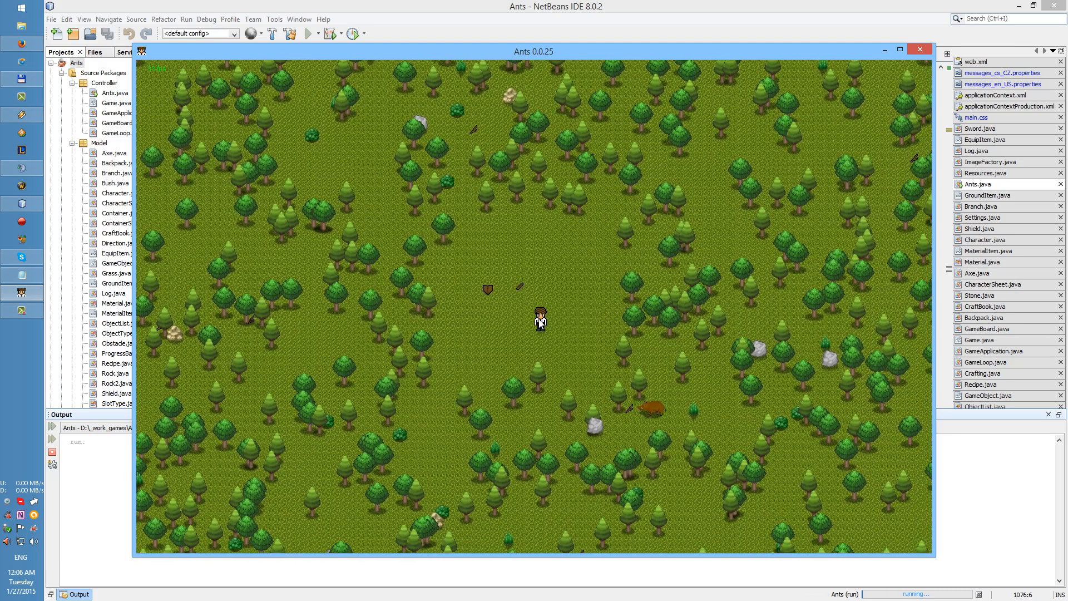
{"action": "mouse_move", "coordinate": [587, 297]}
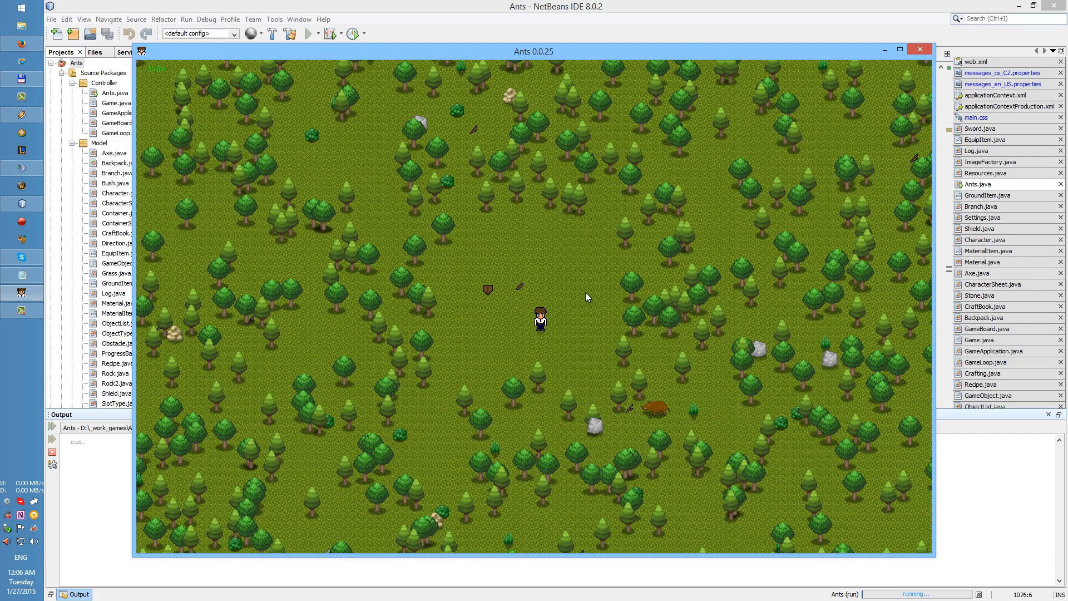
{"action": "mouse_move", "coordinate": [584, 292]}
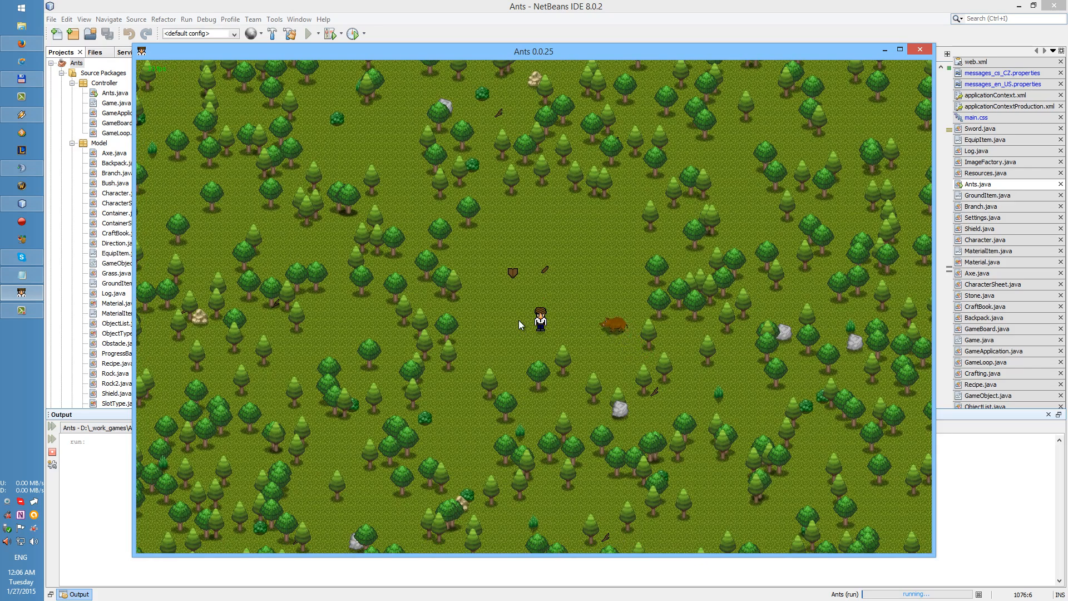
{"action": "mouse_move", "coordinate": [625, 416]}
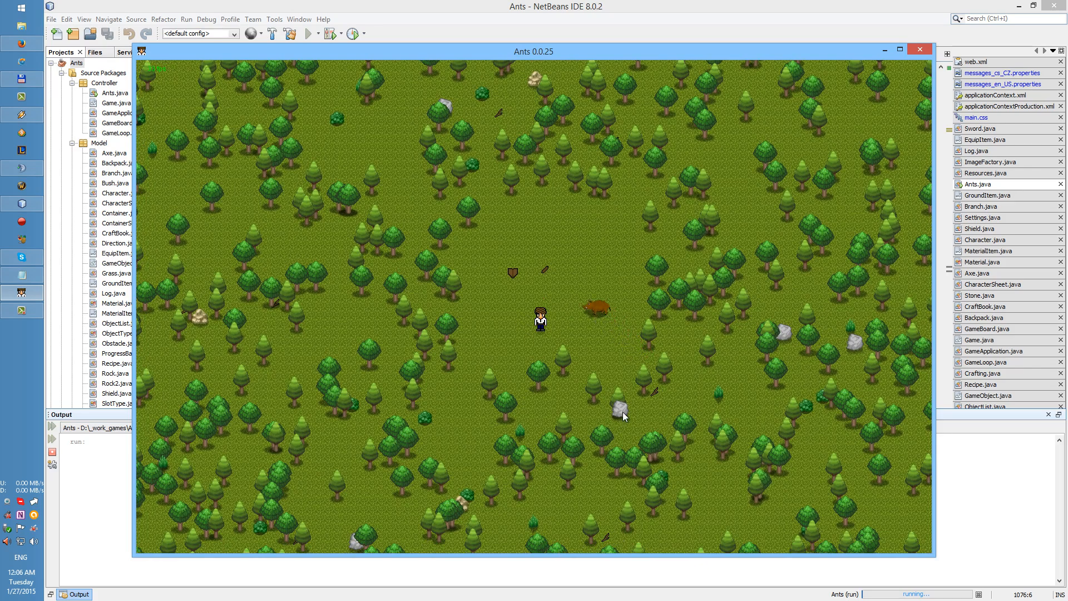
{"action": "mouse_move", "coordinate": [717, 398]}
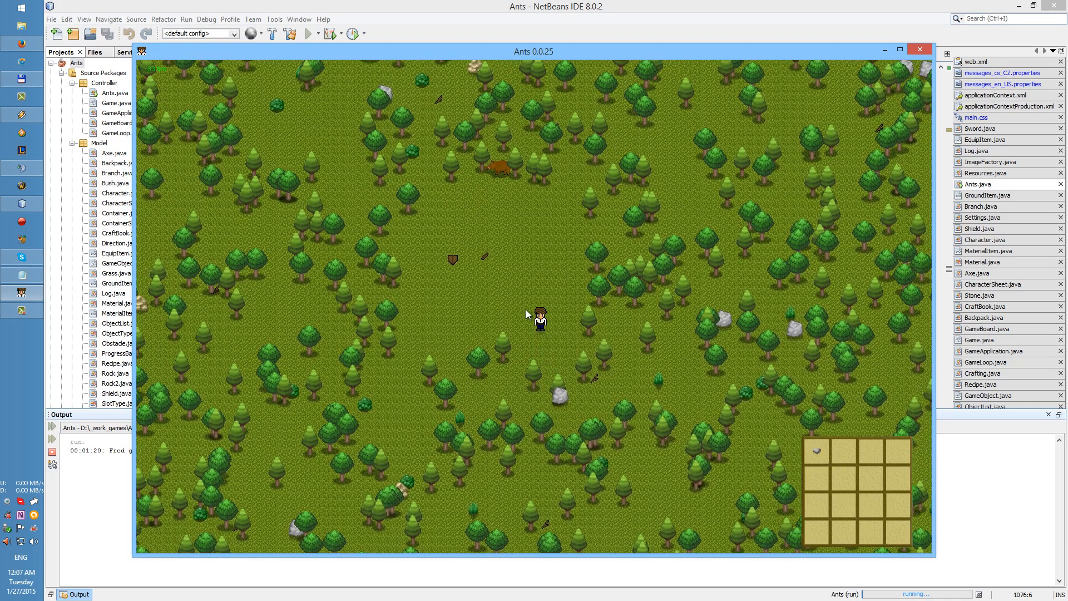
{"action": "mouse_move", "coordinate": [556, 347]}
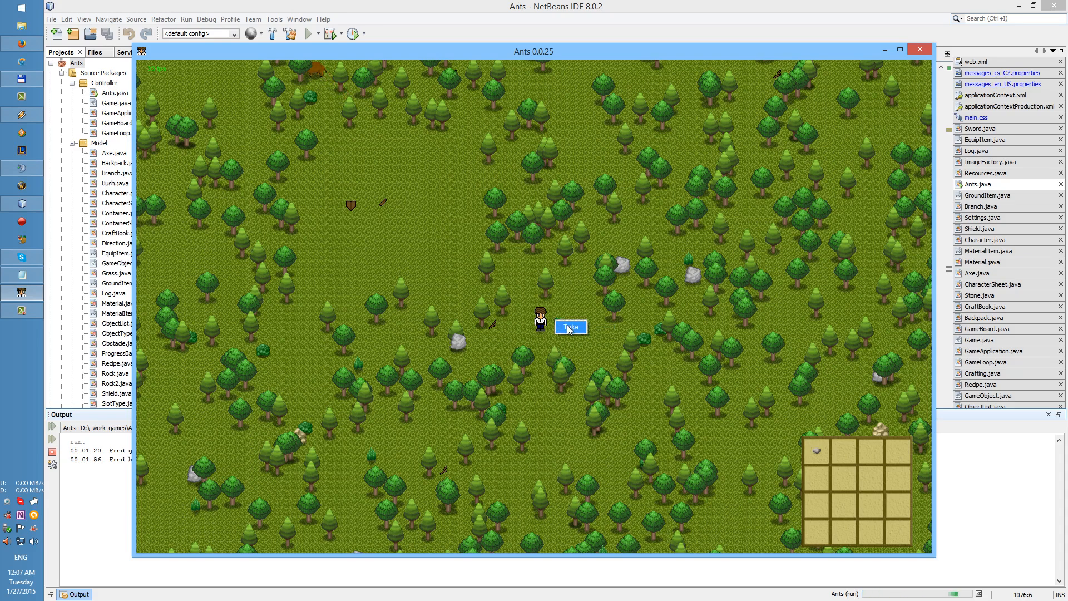
Take the grass, then the branch underfoot, into the backpack beside the stone.
{"action": "left_click", "coordinate": [570, 327]}
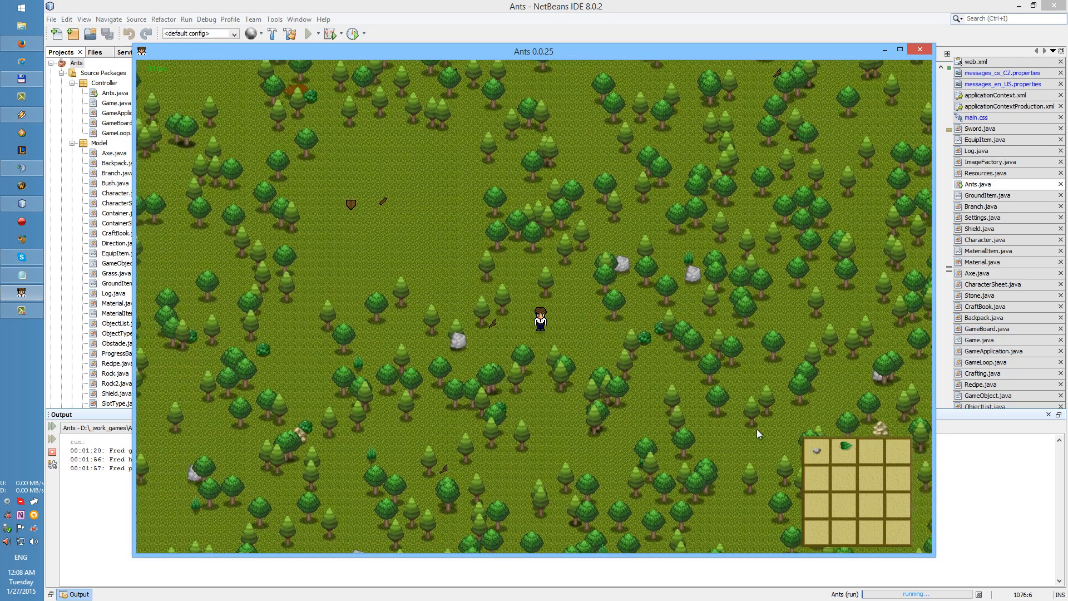
{"action": "right_click", "coordinate": [538, 317]}
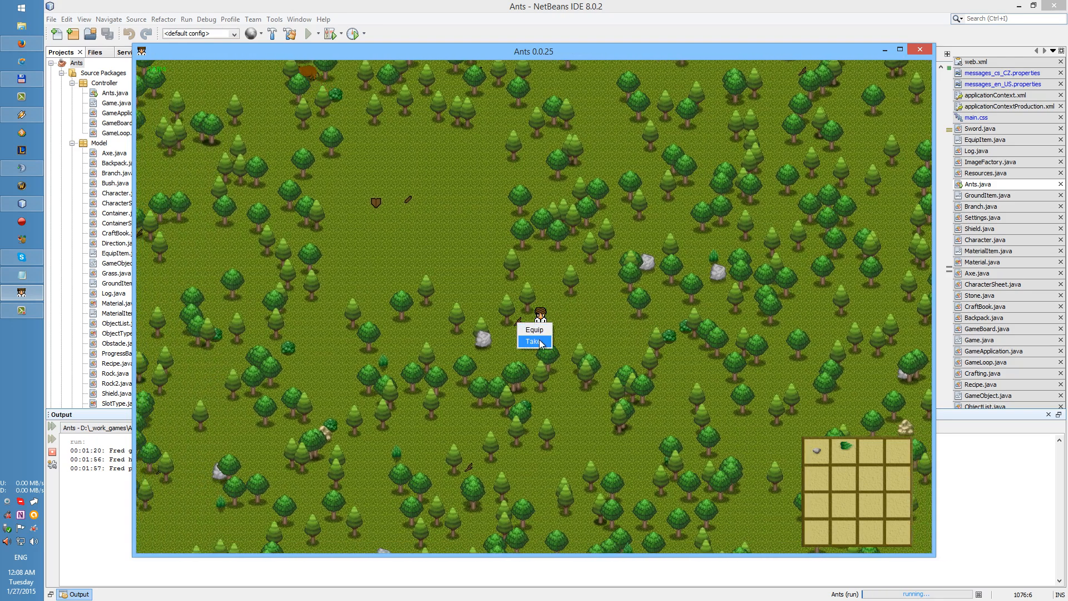
{"action": "left_click", "coordinate": [532, 341]}
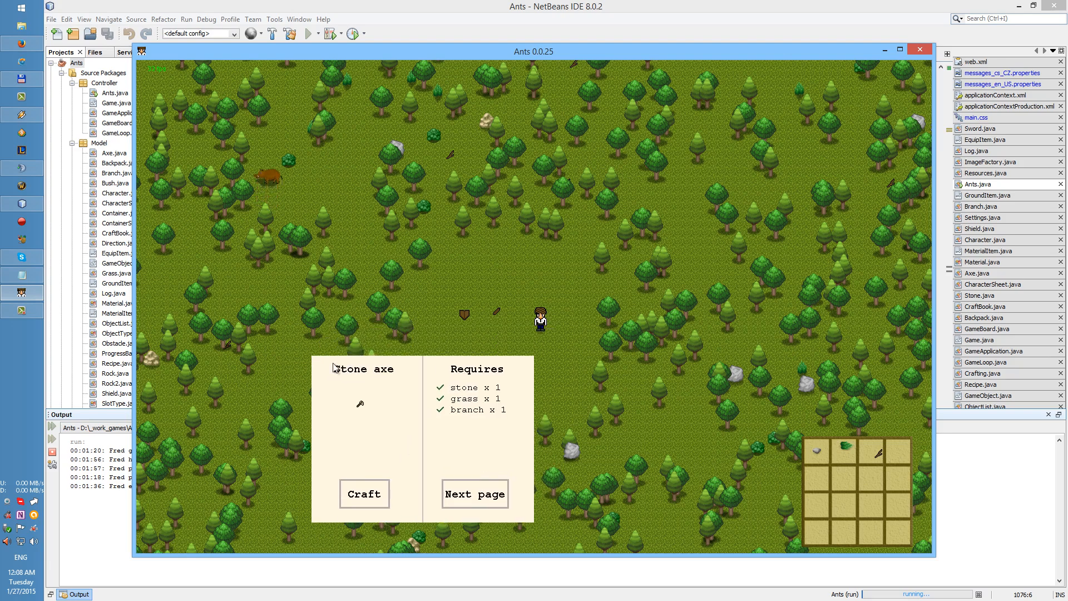
{"action": "mouse_move", "coordinate": [362, 462]}
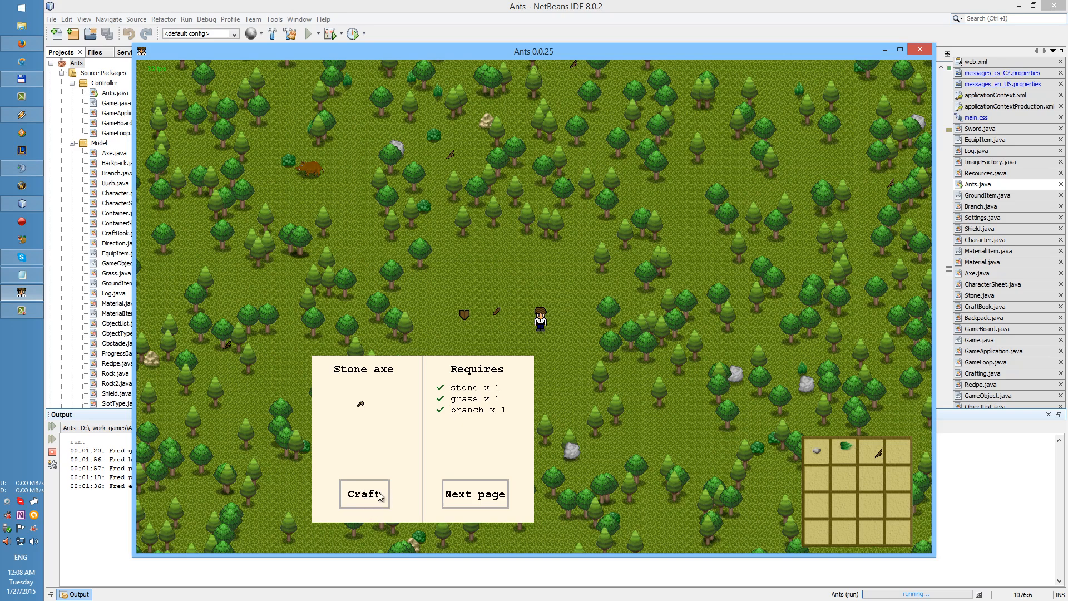
{"action": "mouse_move", "coordinate": [386, 378]}
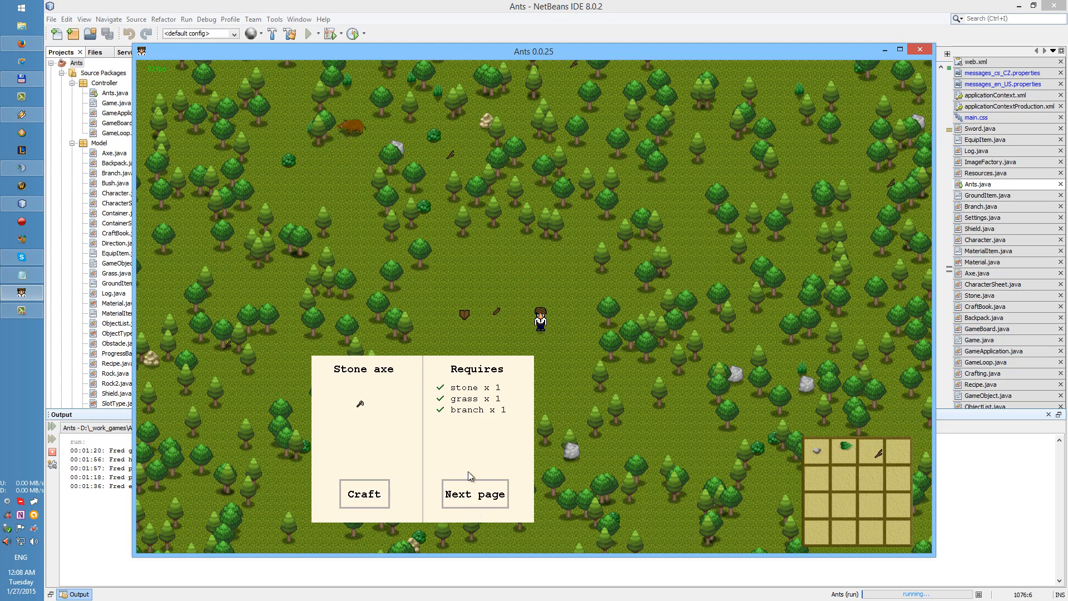
{"action": "mouse_move", "coordinate": [412, 437]}
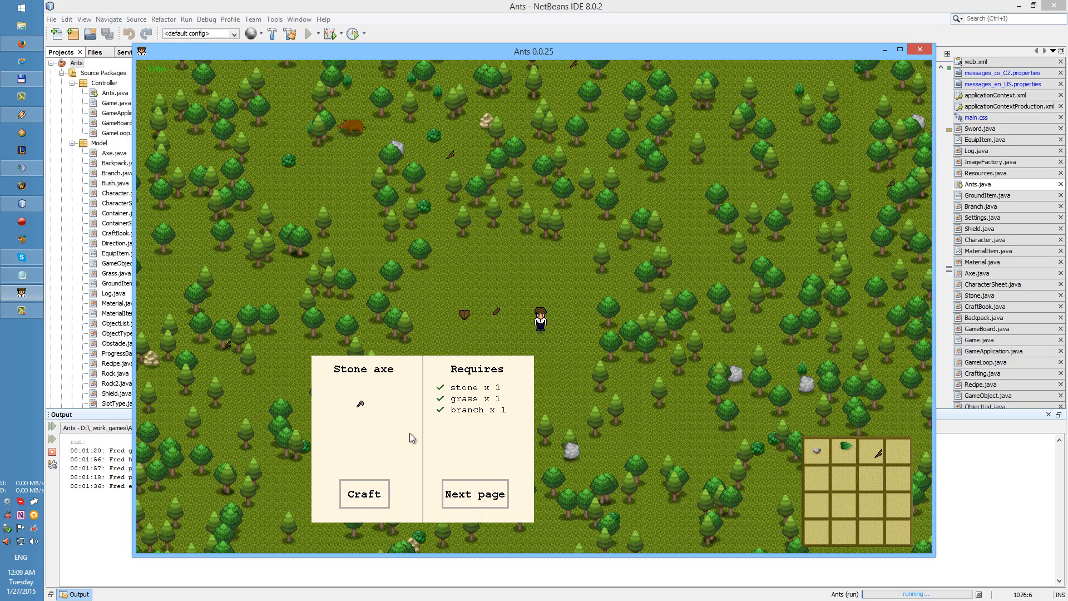
{"action": "mouse_move", "coordinate": [406, 452]}
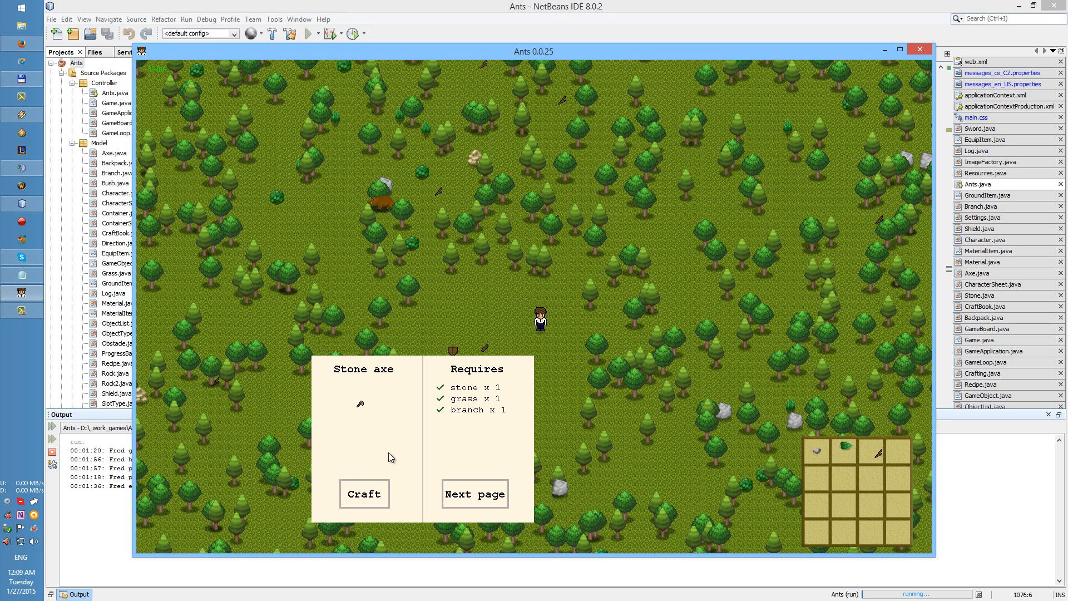
{"action": "mouse_move", "coordinate": [385, 446]}
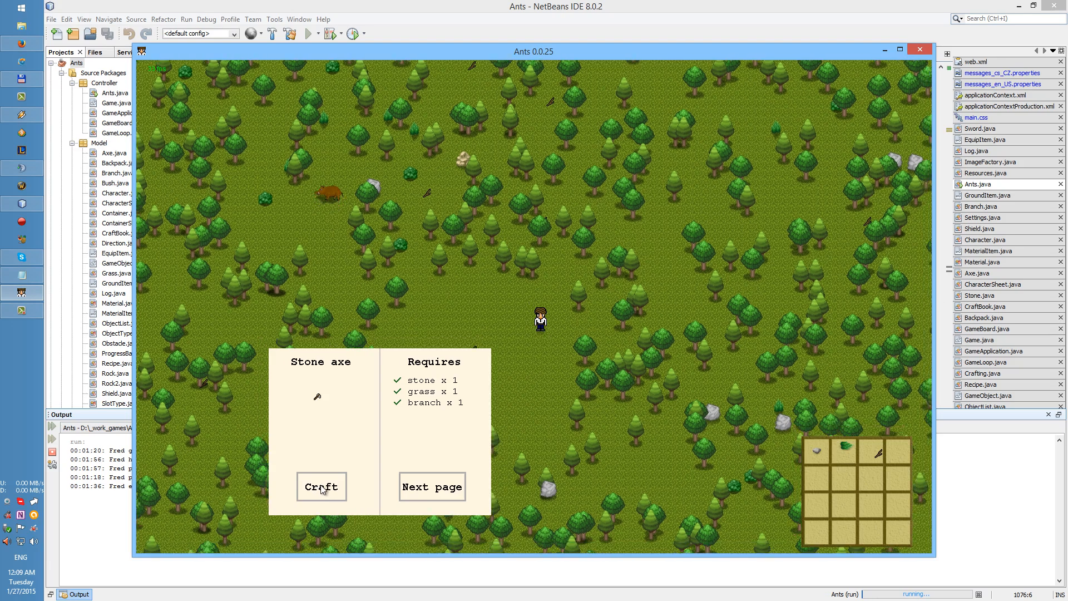
Craft the Stone axe, consuming the stone, grass and branch.
{"action": "left_click", "coordinate": [321, 486]}
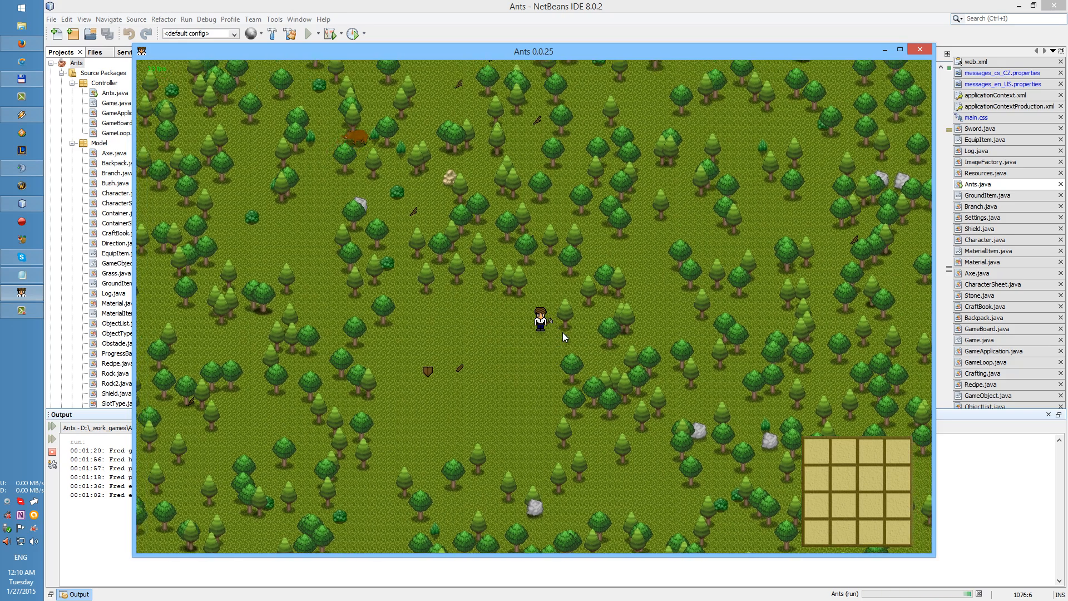
{"action": "mouse_move", "coordinate": [567, 318]}
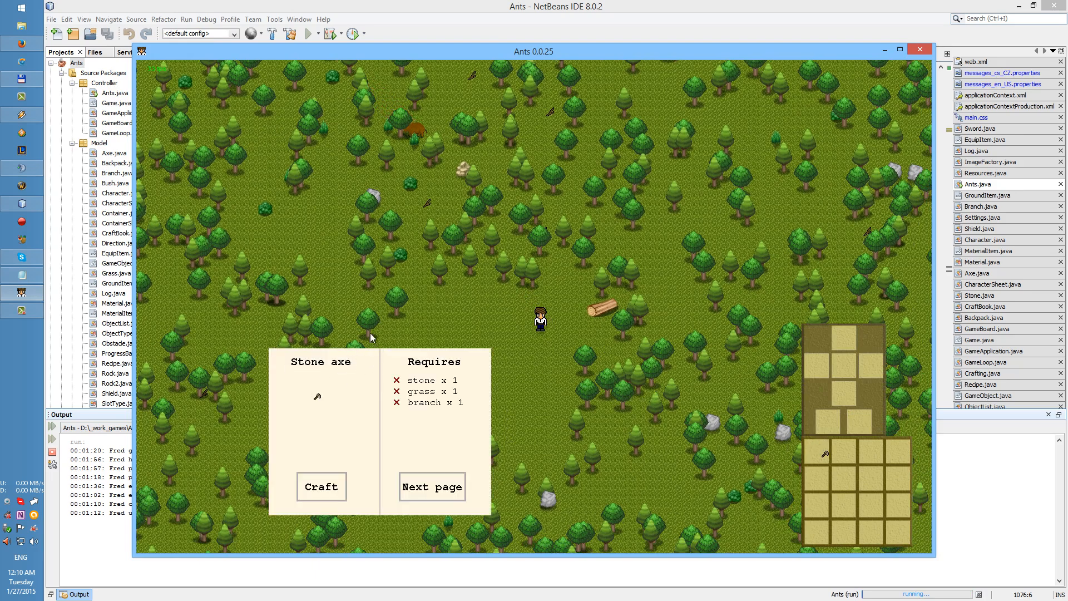
{"action": "mouse_move", "coordinate": [393, 406]}
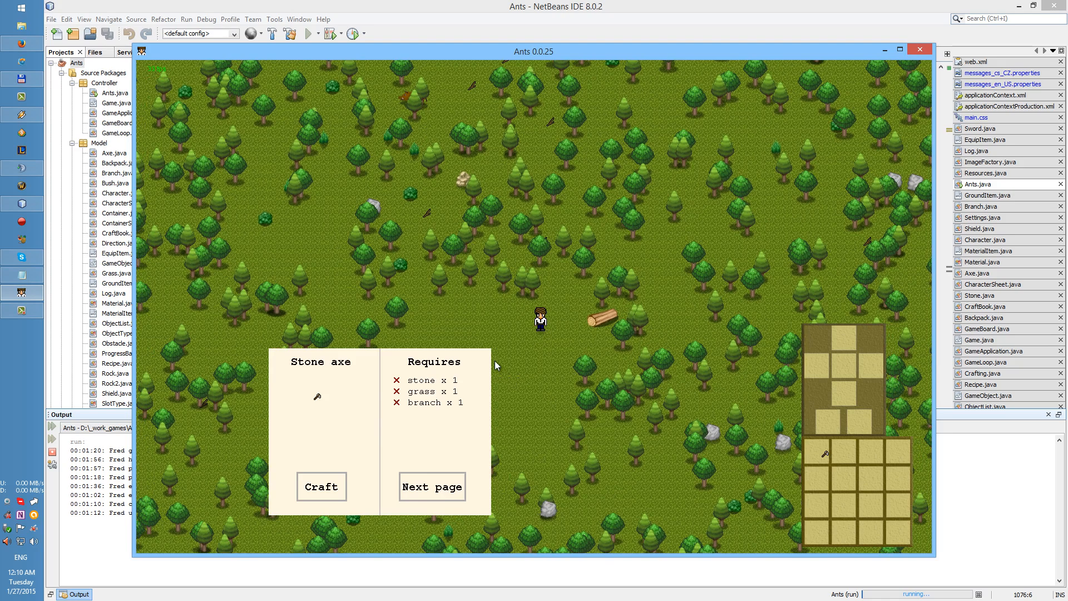
{"action": "mouse_move", "coordinate": [268, 448]}
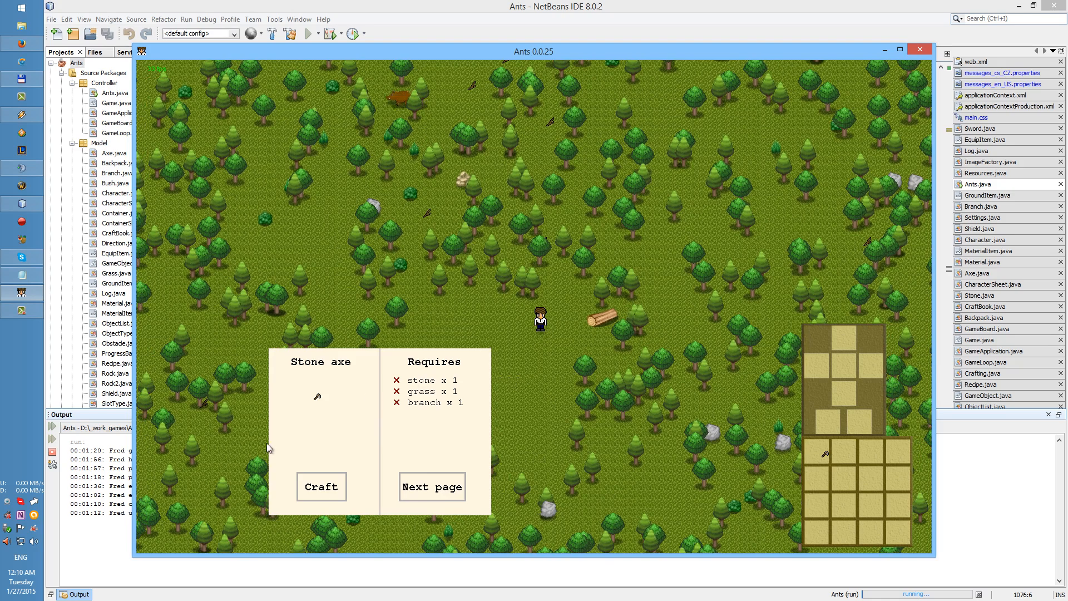
{"action": "mouse_move", "coordinate": [391, 421]}
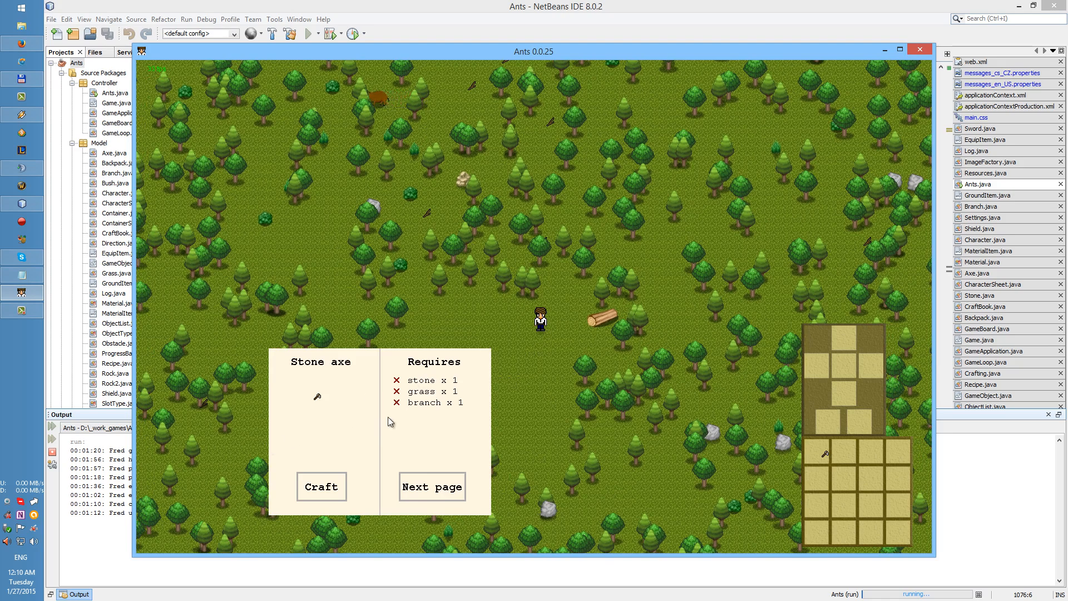
{"action": "mouse_move", "coordinate": [504, 389]}
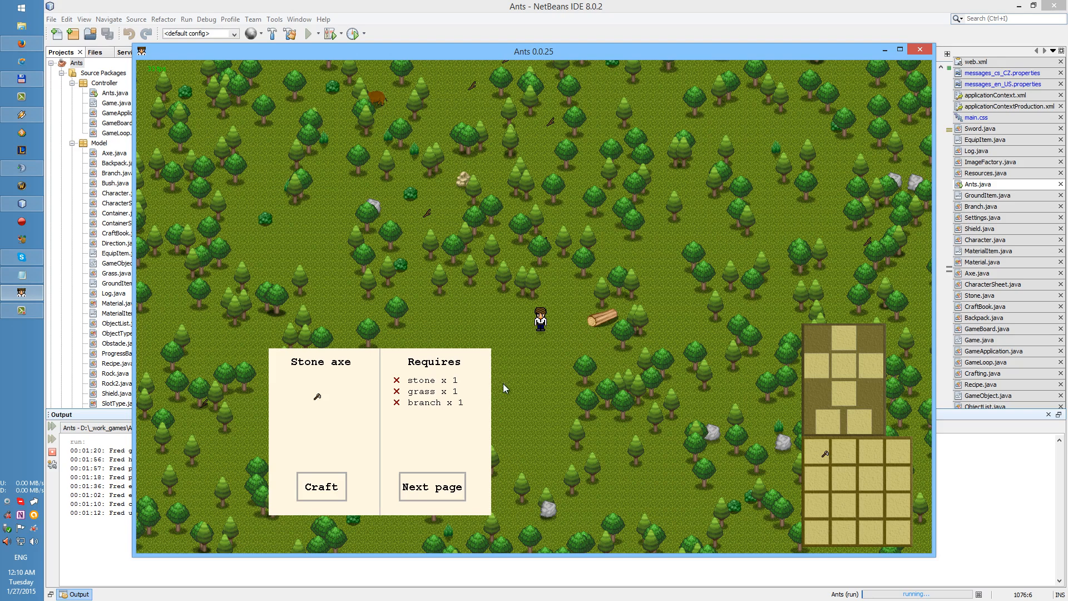
{"action": "mouse_move", "coordinate": [506, 373]}
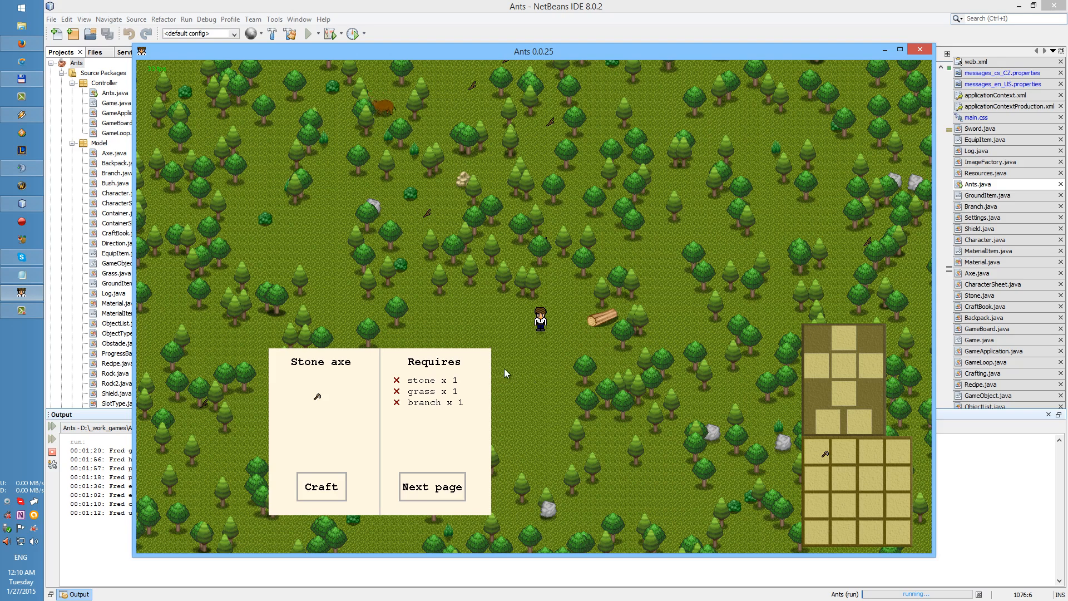
{"action": "mouse_move", "coordinate": [486, 325]}
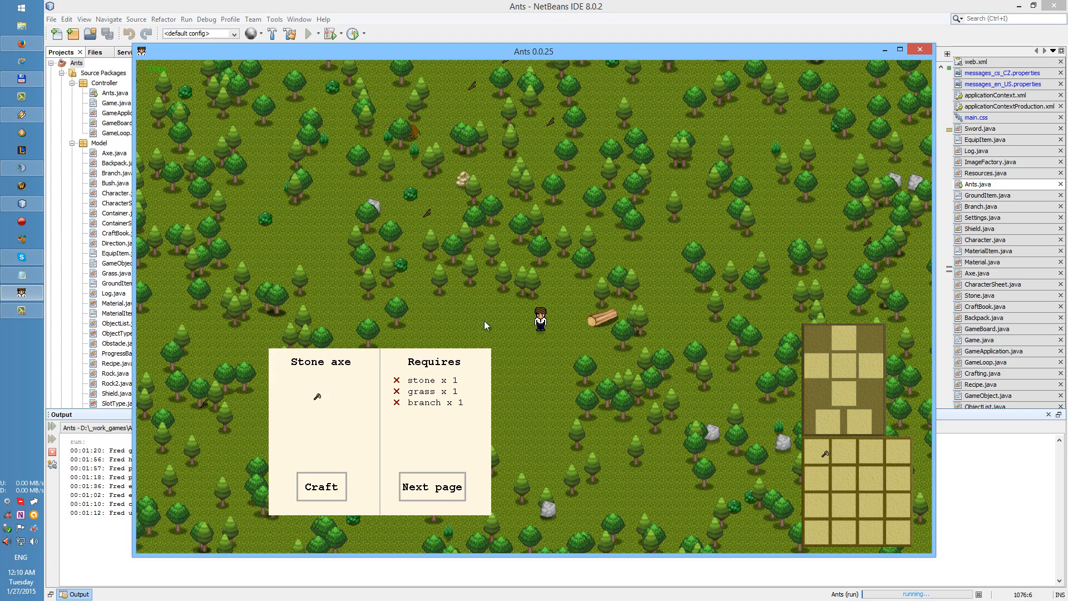
{"action": "mouse_move", "coordinate": [460, 462]}
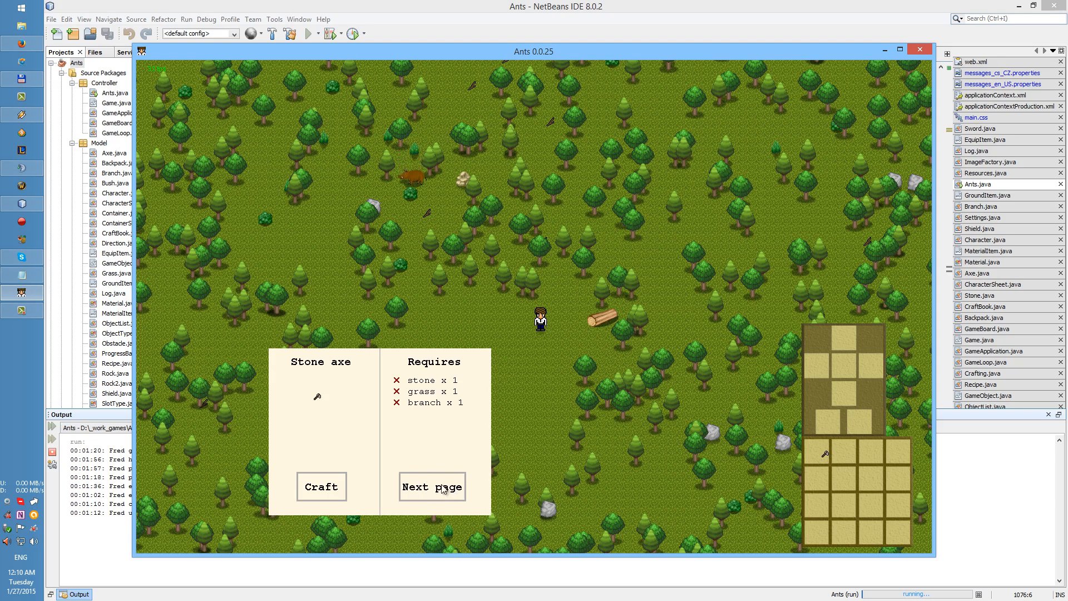
{"action": "mouse_move", "coordinate": [473, 319]}
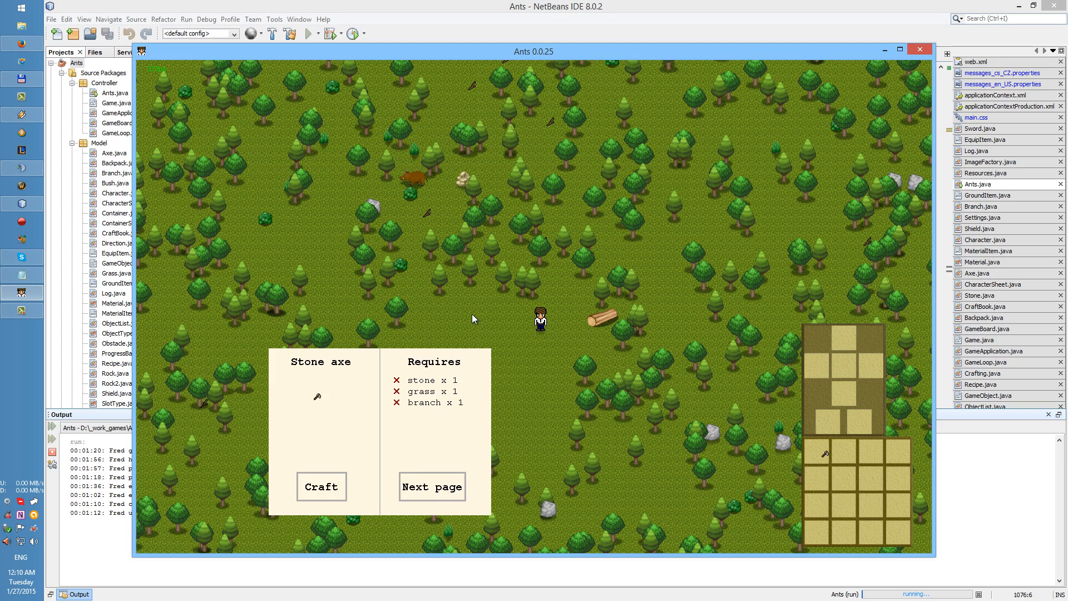
{"action": "mouse_move", "coordinate": [492, 351]}
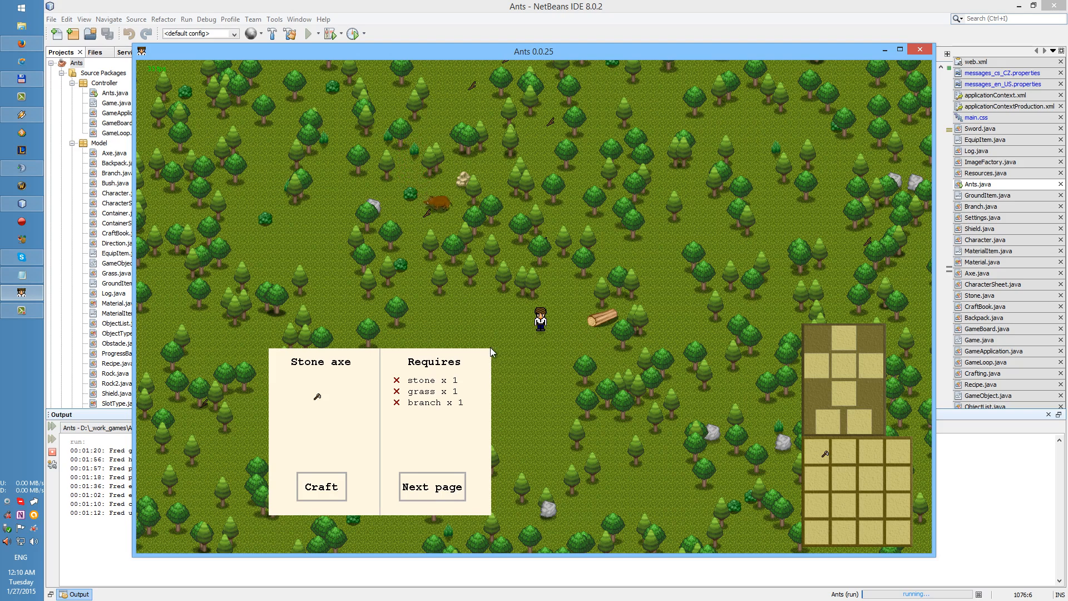
{"action": "mouse_move", "coordinate": [488, 382]}
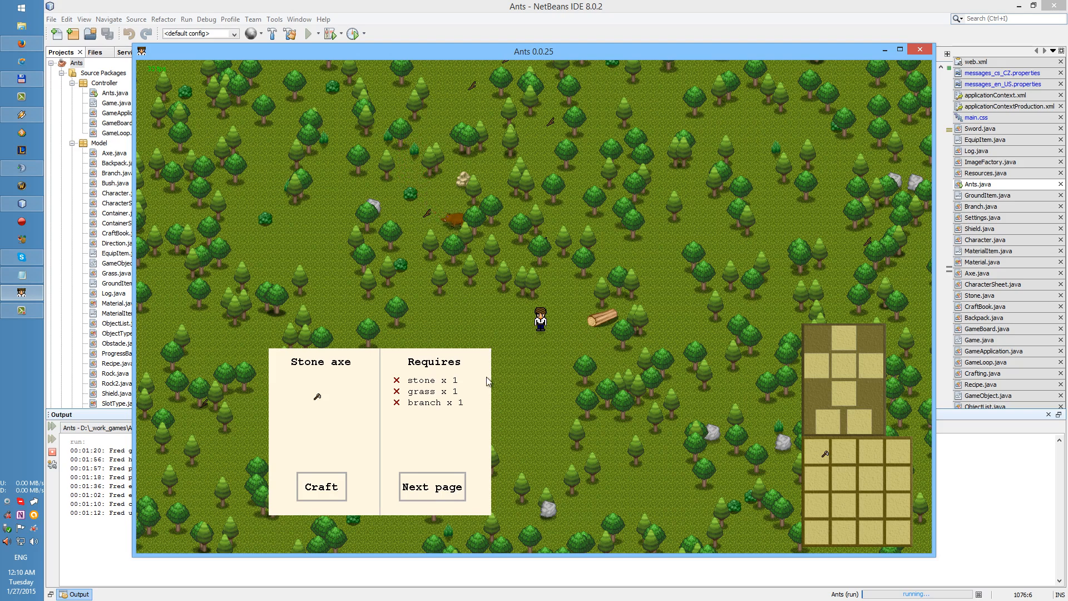
{"action": "mouse_move", "coordinate": [495, 390]}
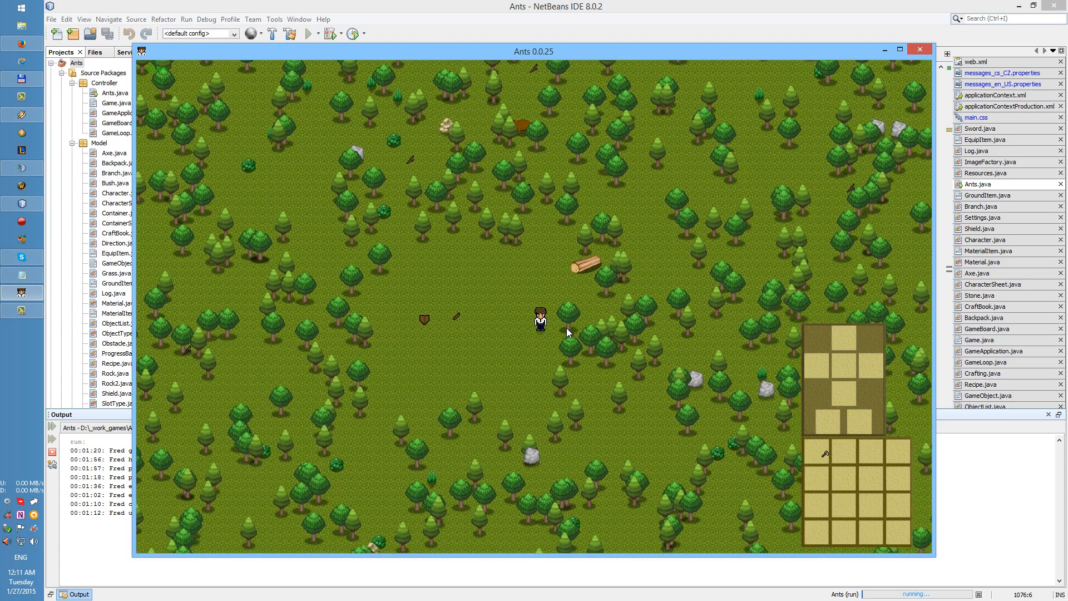
{"action": "mouse_move", "coordinate": [567, 316]}
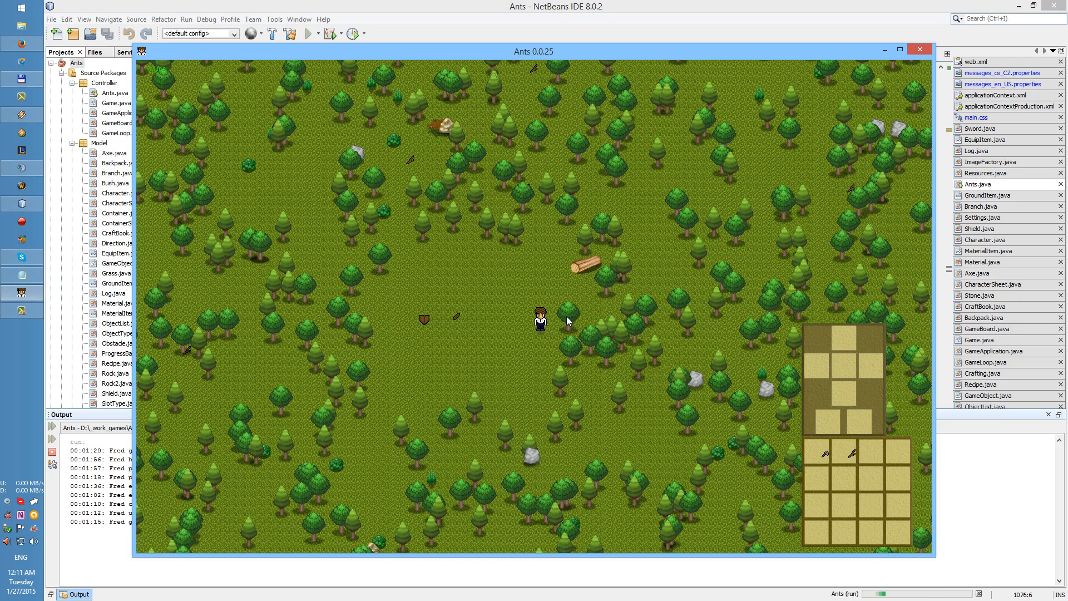
{"action": "mouse_move", "coordinate": [563, 337]}
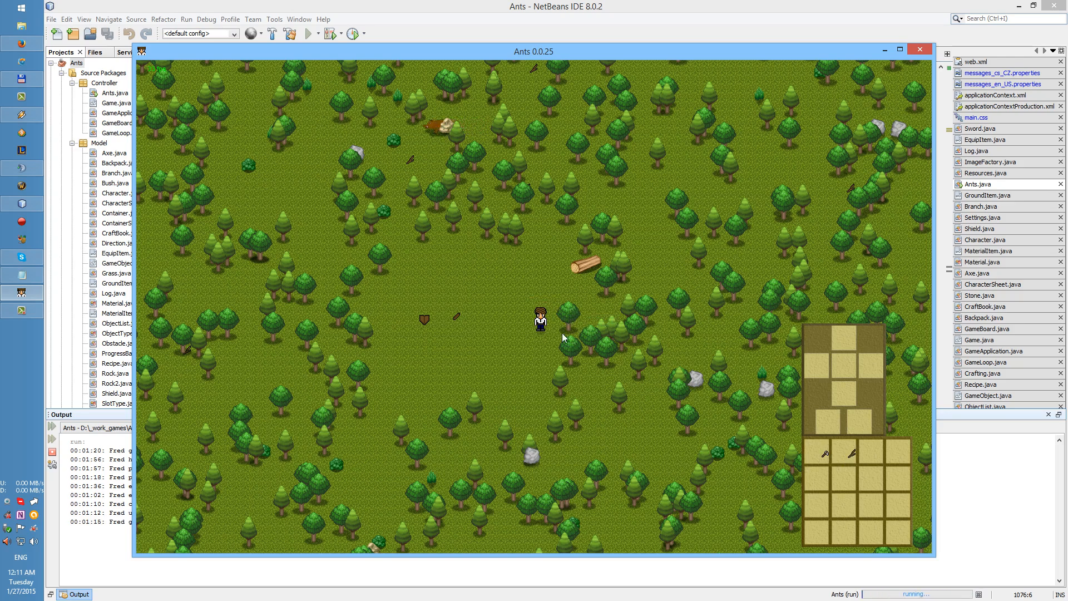
{"action": "mouse_move", "coordinate": [573, 333]}
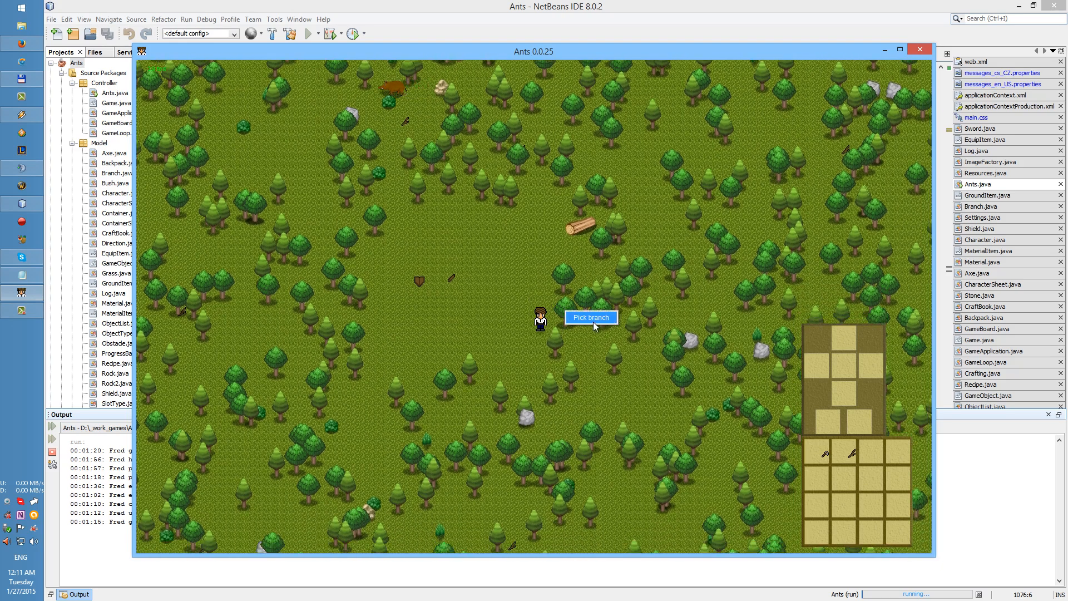
Pick up the branch beside the character into the backpack.
{"action": "left_click", "coordinate": [590, 318]}
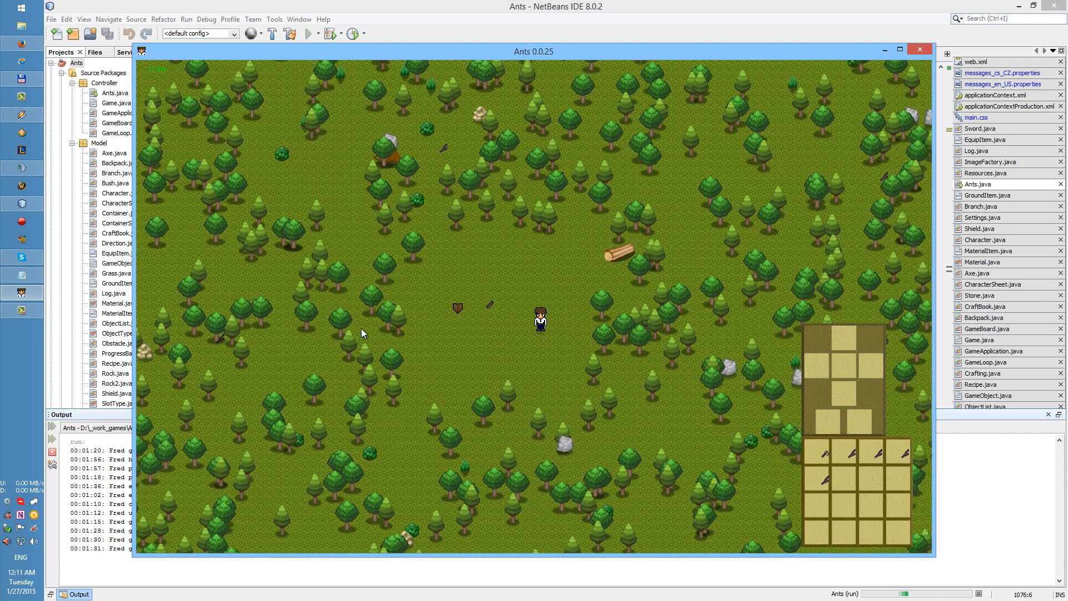
{"action": "mouse_move", "coordinate": [360, 340]}
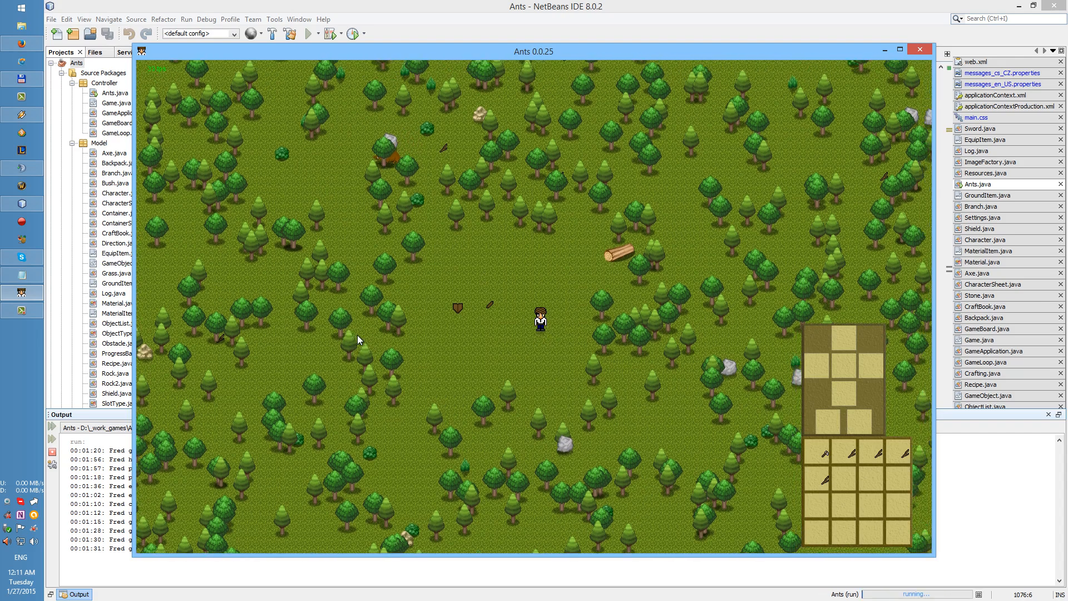
{"action": "mouse_move", "coordinate": [362, 346]}
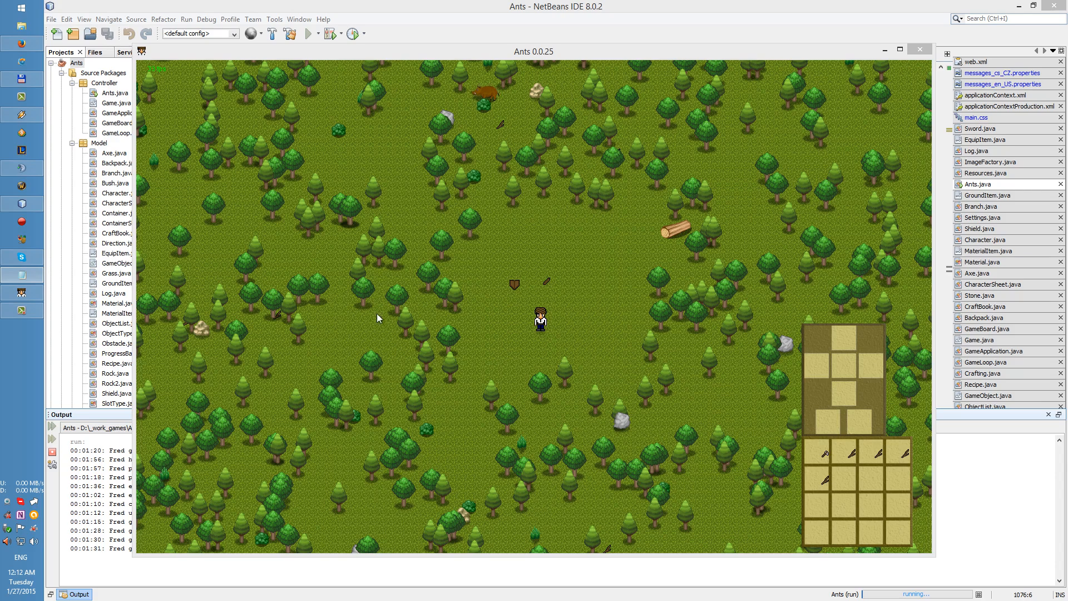
{"action": "mouse_move", "coordinate": [495, 323]}
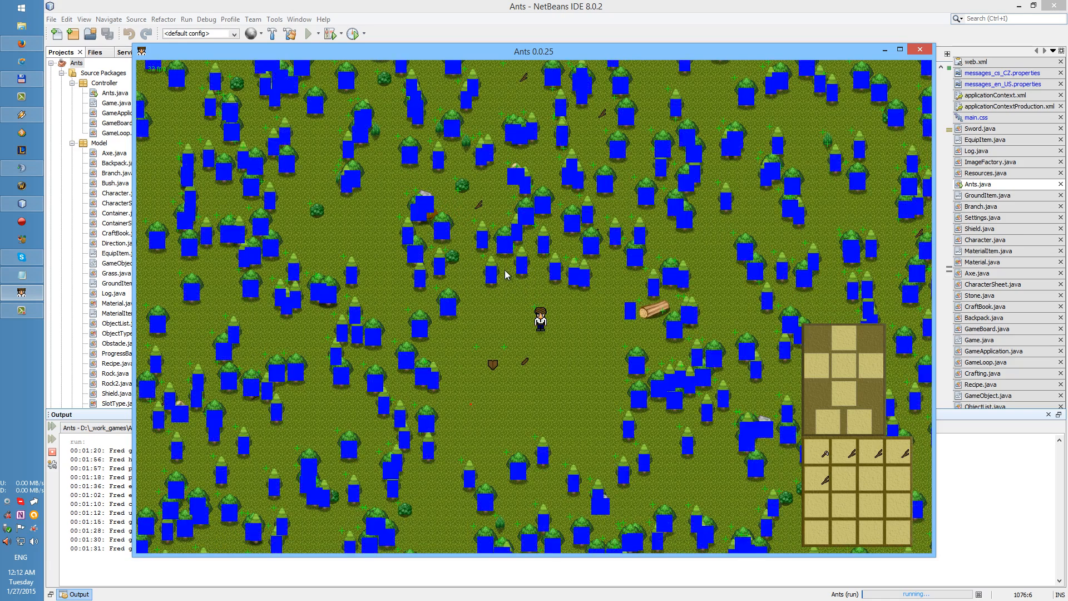
{"action": "mouse_move", "coordinate": [524, 268]}
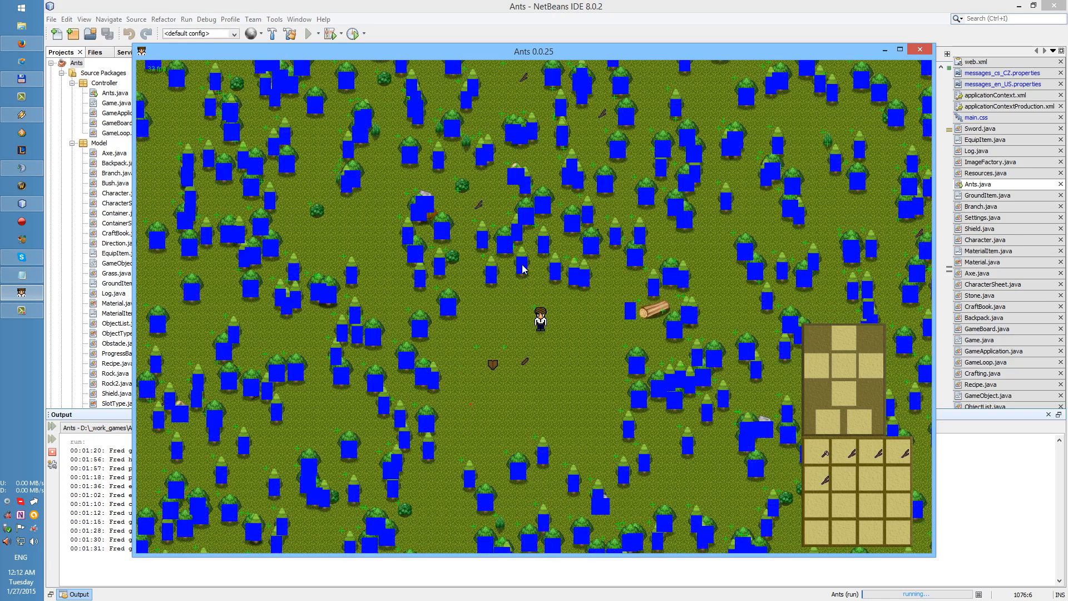
{"action": "mouse_move", "coordinate": [506, 234]}
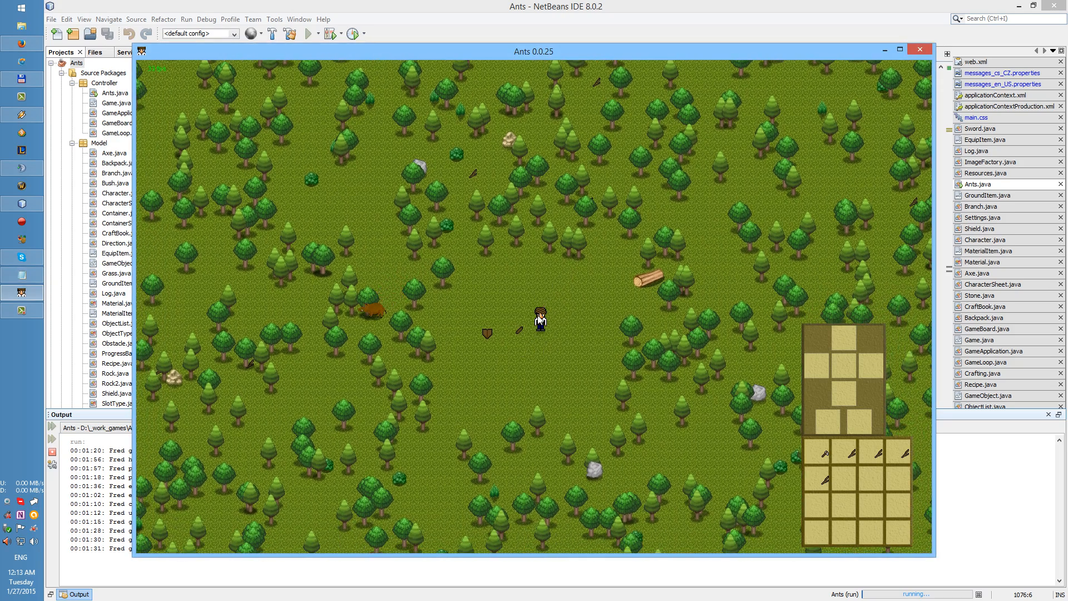
{"action": "mouse_move", "coordinate": [570, 331]}
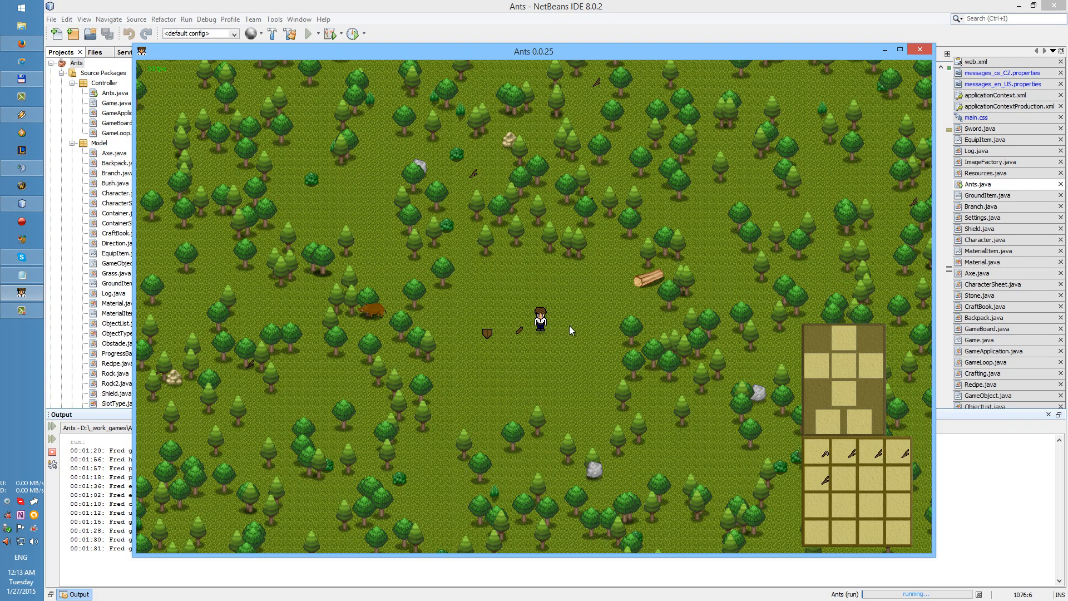
Switch the game from its window to full-screen display.
{"action": "left_click", "coordinate": [899, 49]}
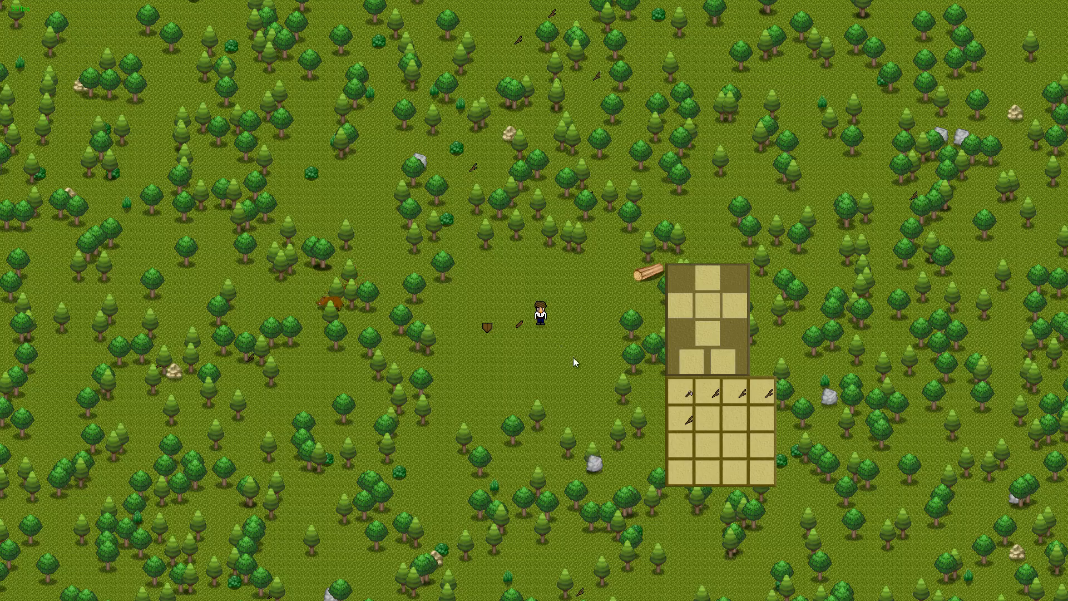
{"action": "mouse_move", "coordinate": [626, 347]}
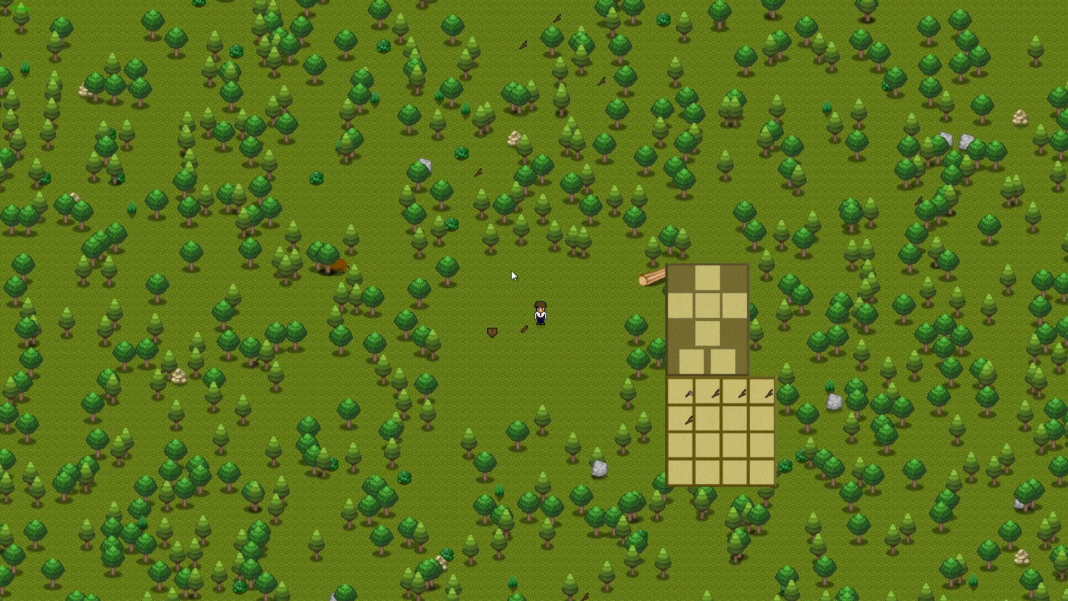
{"action": "mouse_move", "coordinate": [387, 328]}
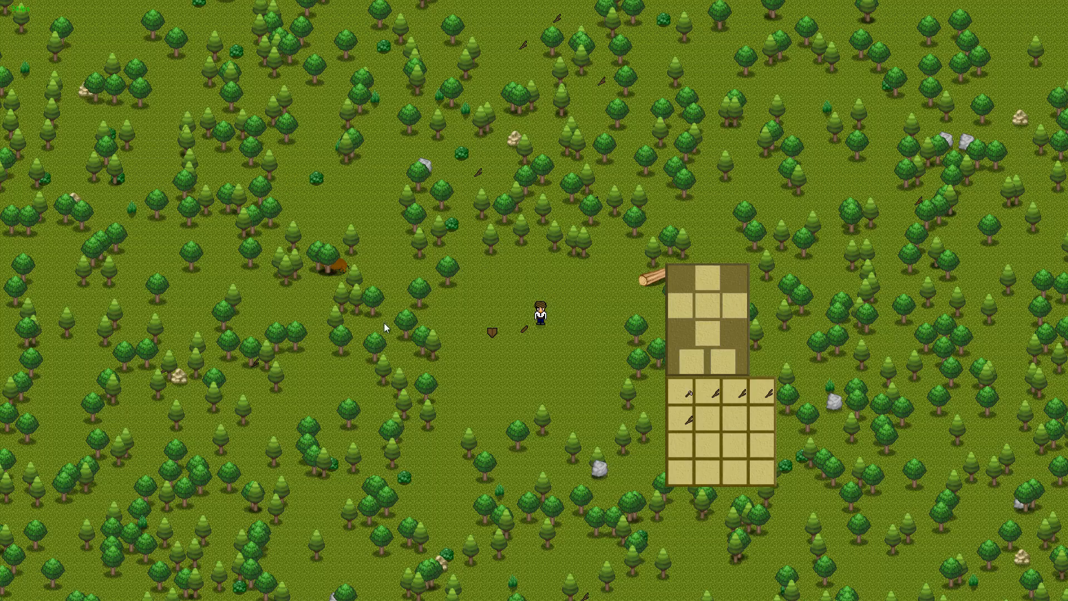
{"action": "scroll", "scroll_direction": "down", "scroll_amount": 3}
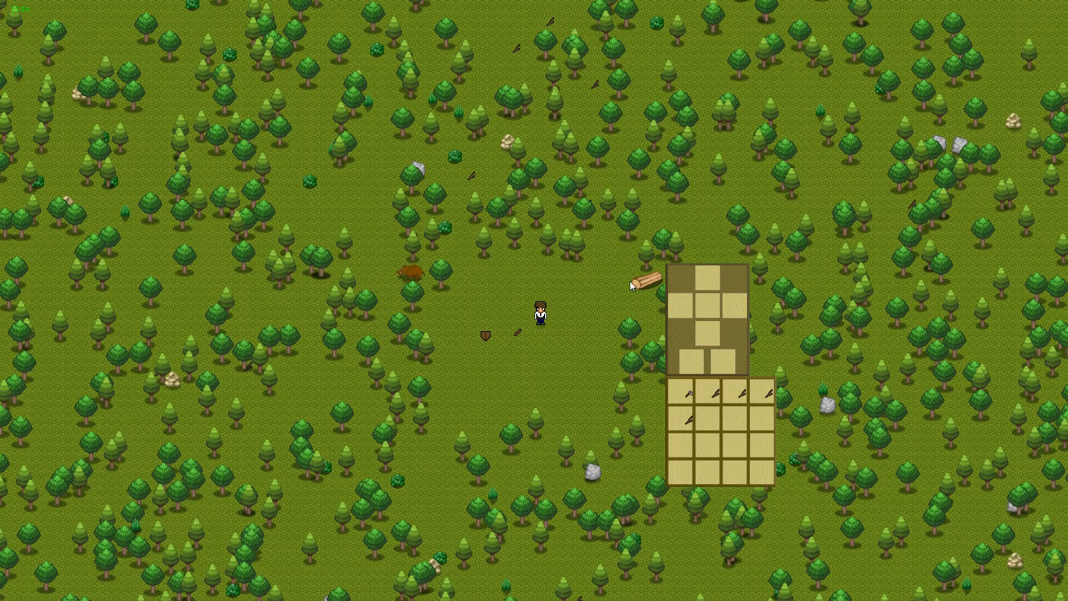
{"action": "mouse_move", "coordinate": [702, 310]}
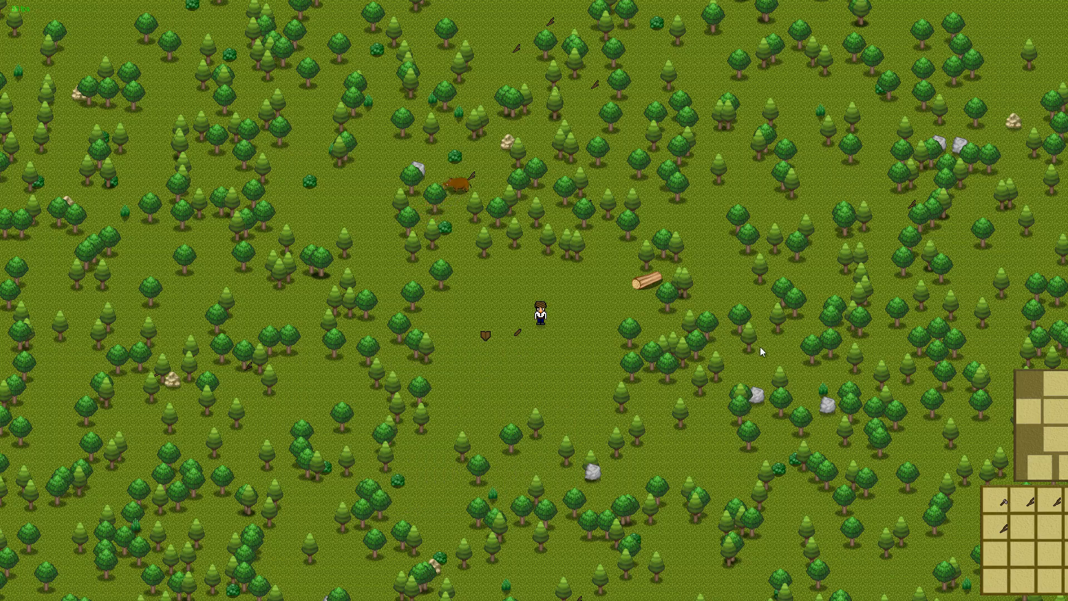
{"action": "mouse_move", "coordinate": [782, 327]}
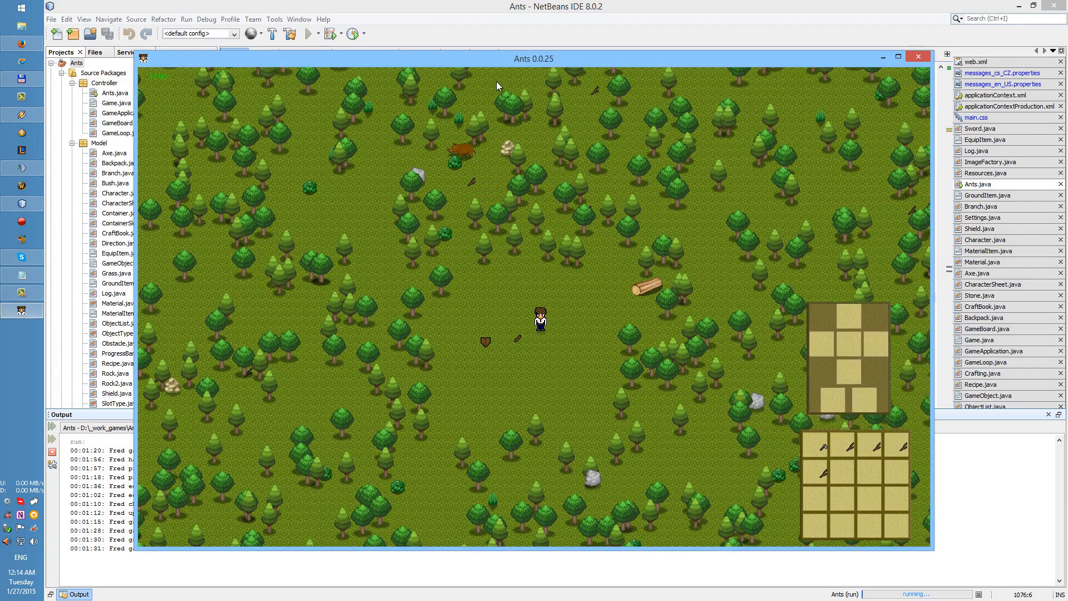
{"action": "mouse_move", "coordinate": [504, 64]}
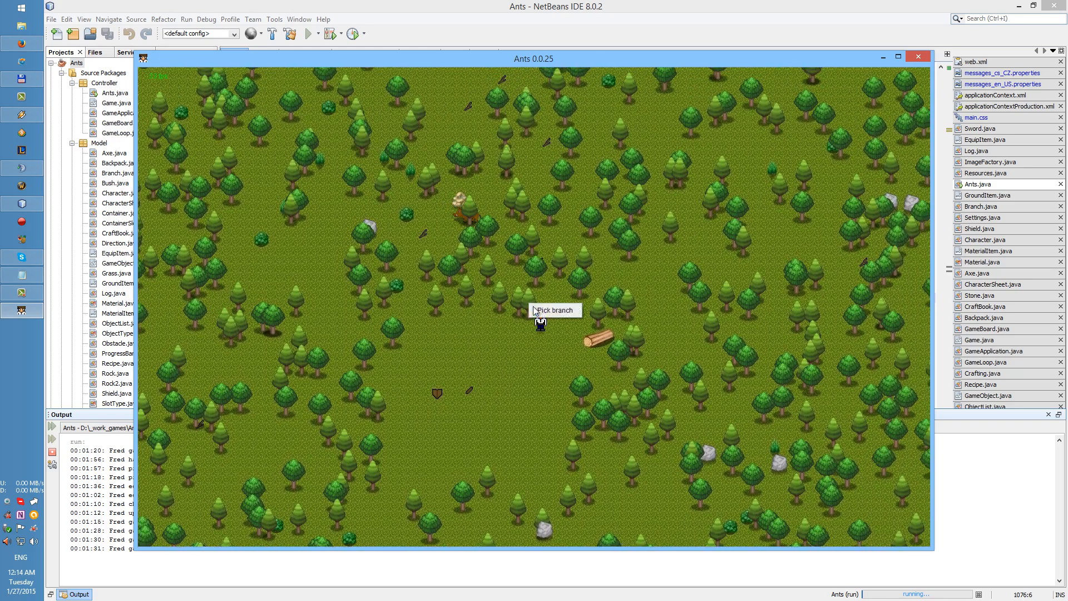
Pick up the branch beside the character in the resized window.
{"action": "left_click", "coordinate": [554, 311]}
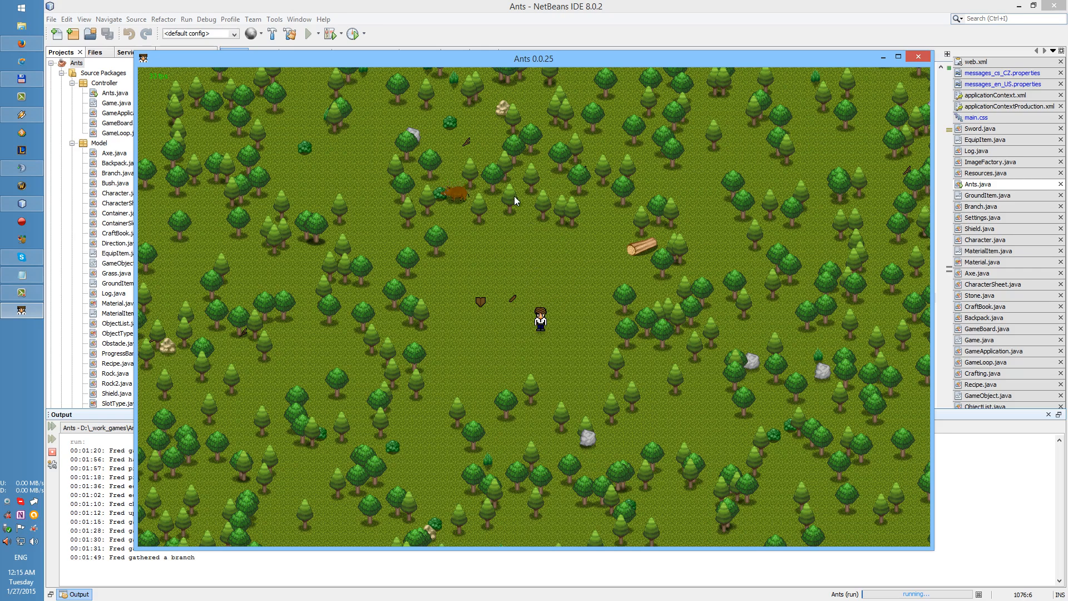
{"action": "mouse_move", "coordinate": [550, 81]}
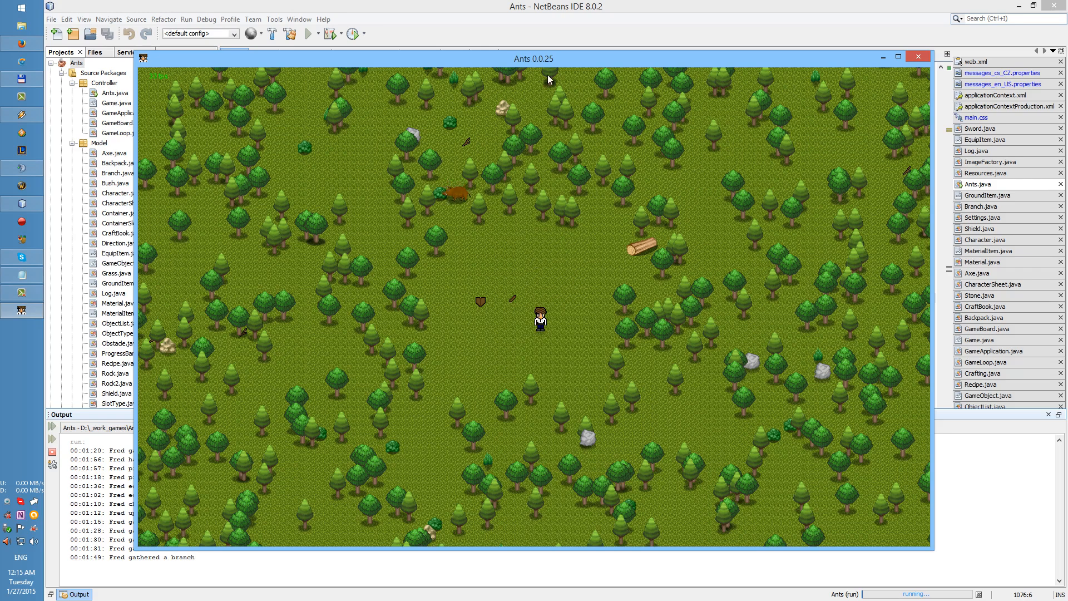
{"action": "mouse_move", "coordinate": [404, 191]}
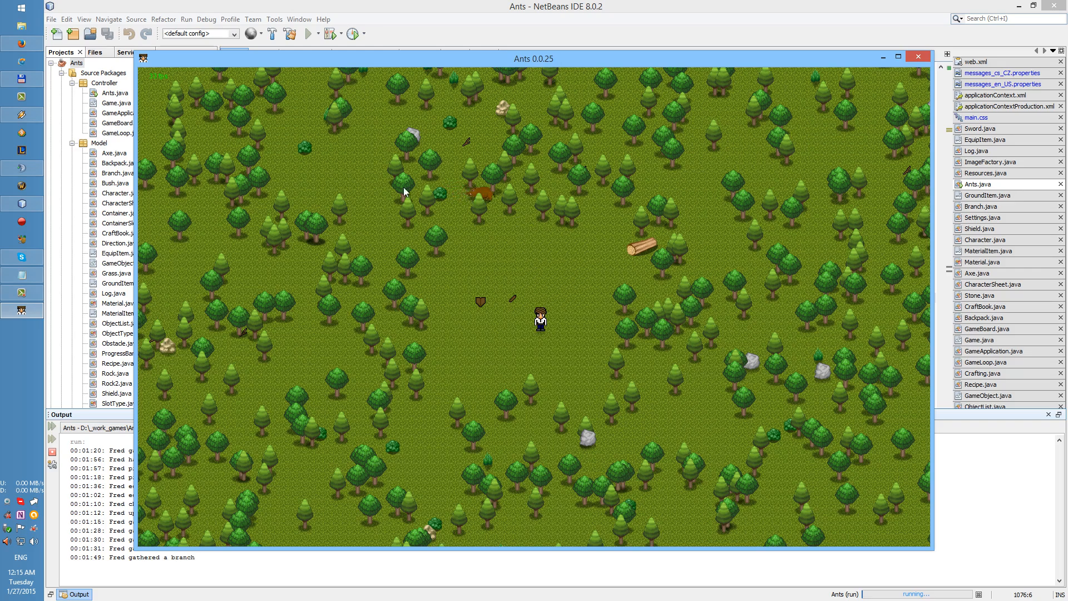
{"action": "mouse_move", "coordinate": [550, 295]}
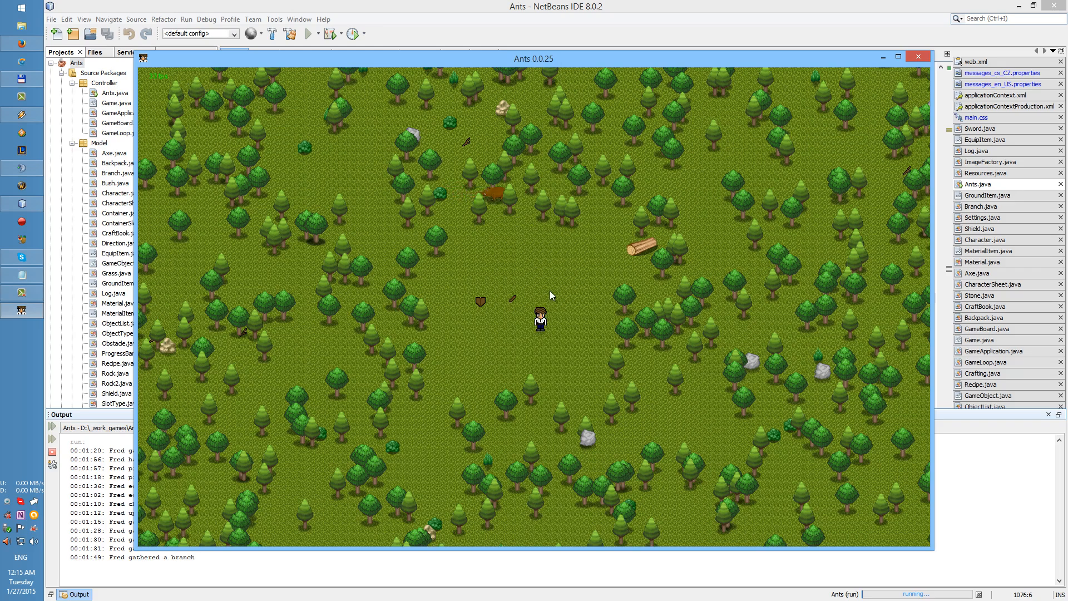
{"action": "mouse_move", "coordinate": [546, 294]}
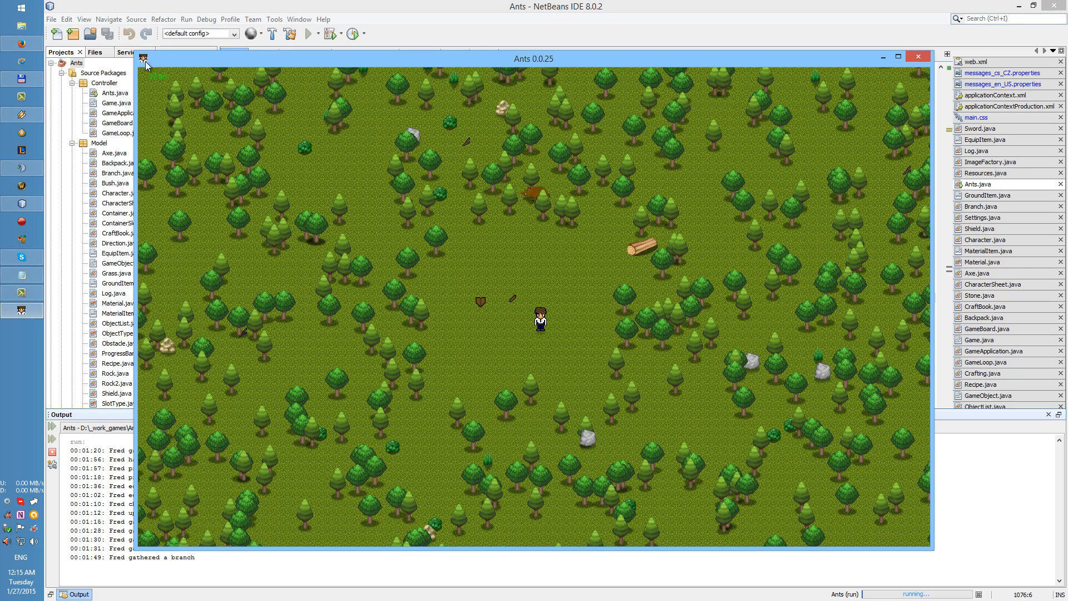
{"action": "mouse_move", "coordinate": [556, 304]}
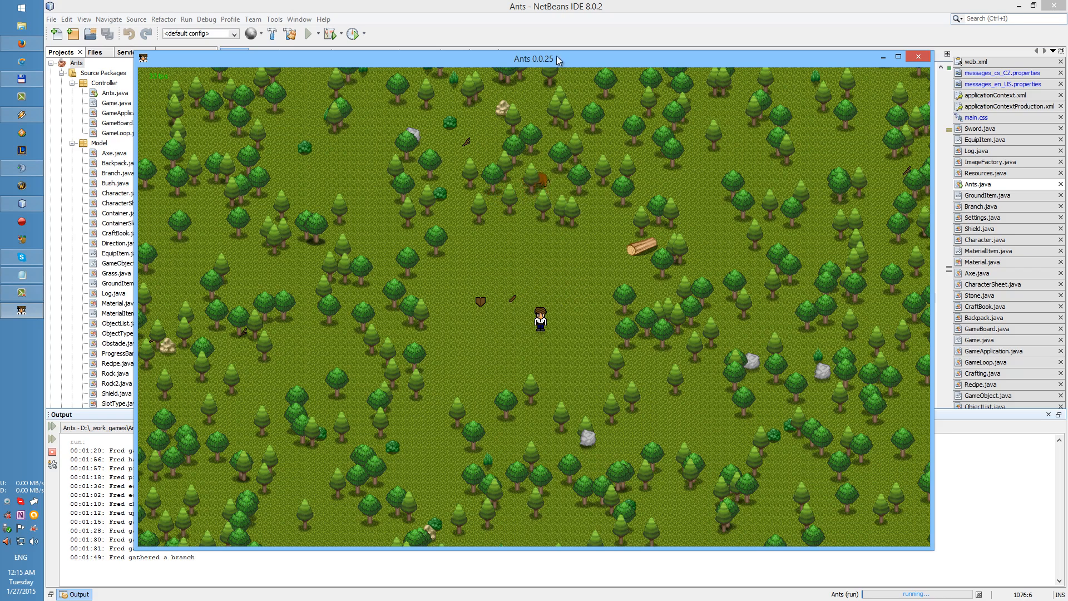
{"action": "left_click", "coordinate": [899, 57]}
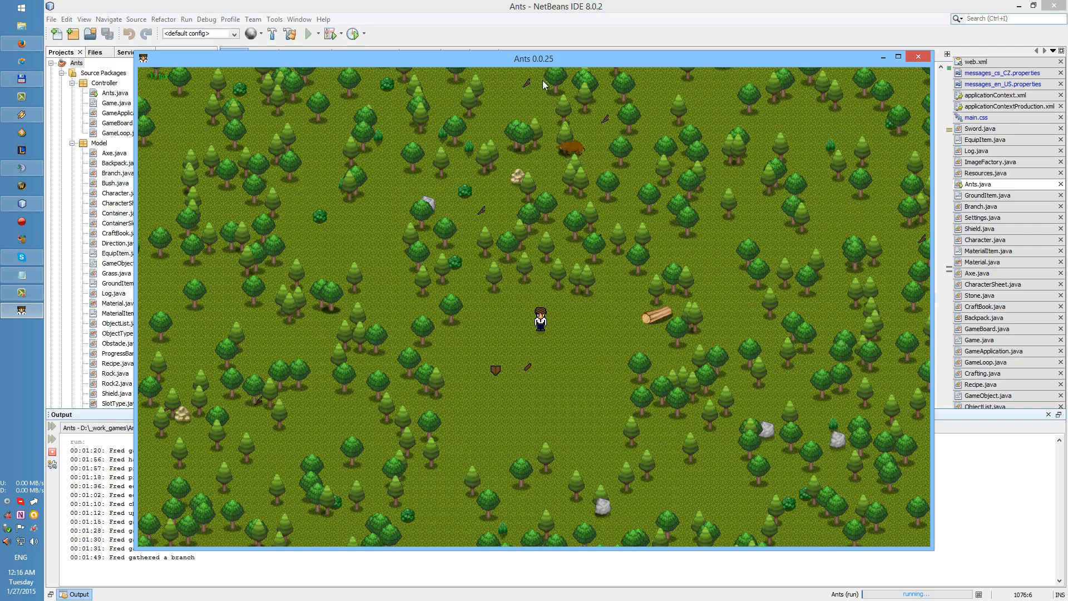
{"action": "mouse_move", "coordinate": [245, 266]}
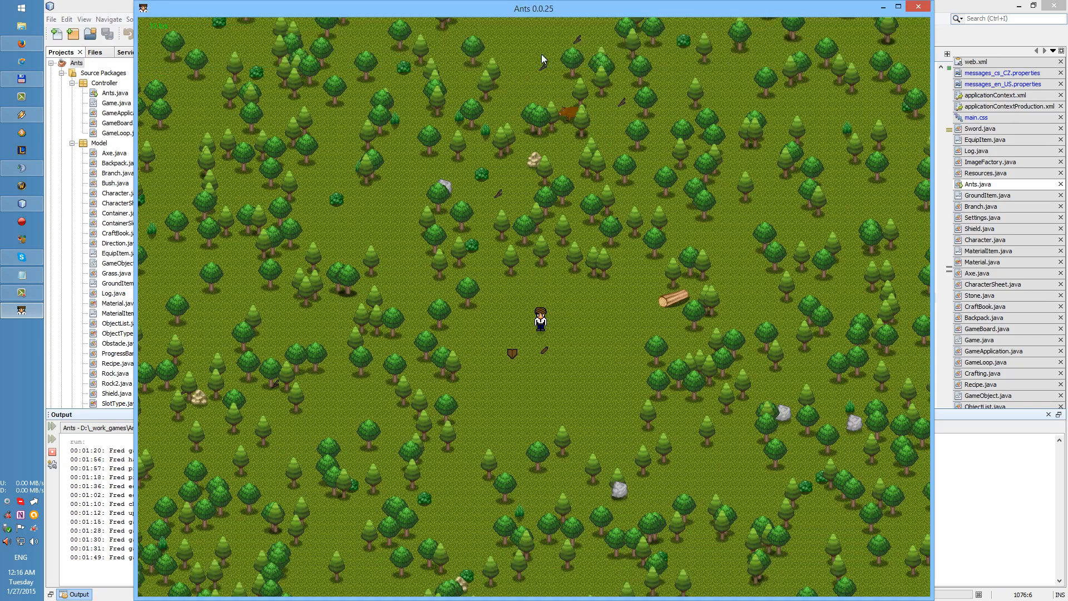
{"action": "left_click", "coordinate": [901, 9]}
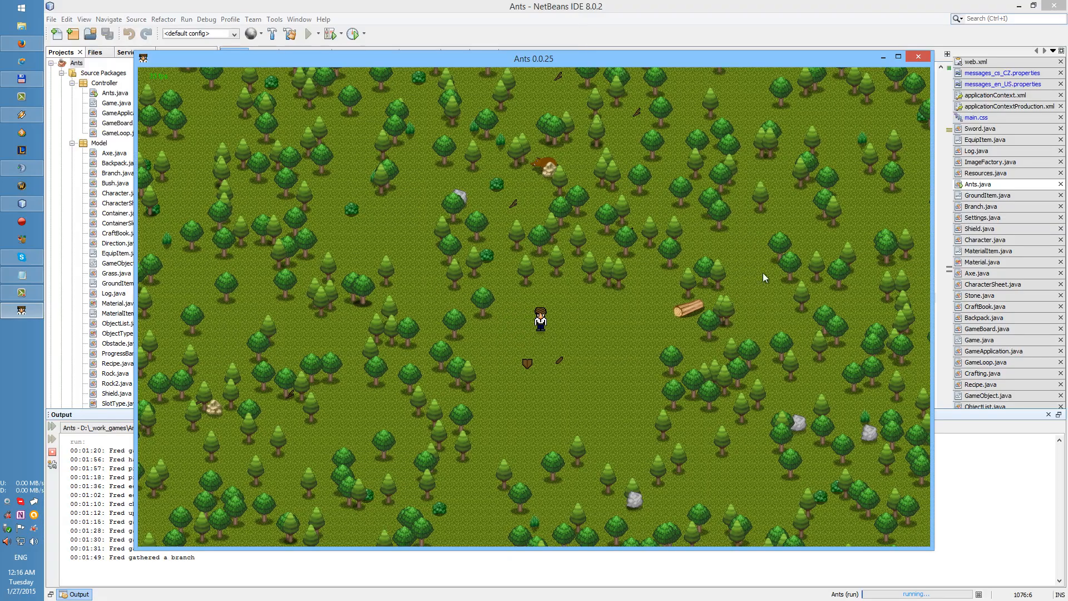
{"action": "mouse_move", "coordinate": [965, 58]}
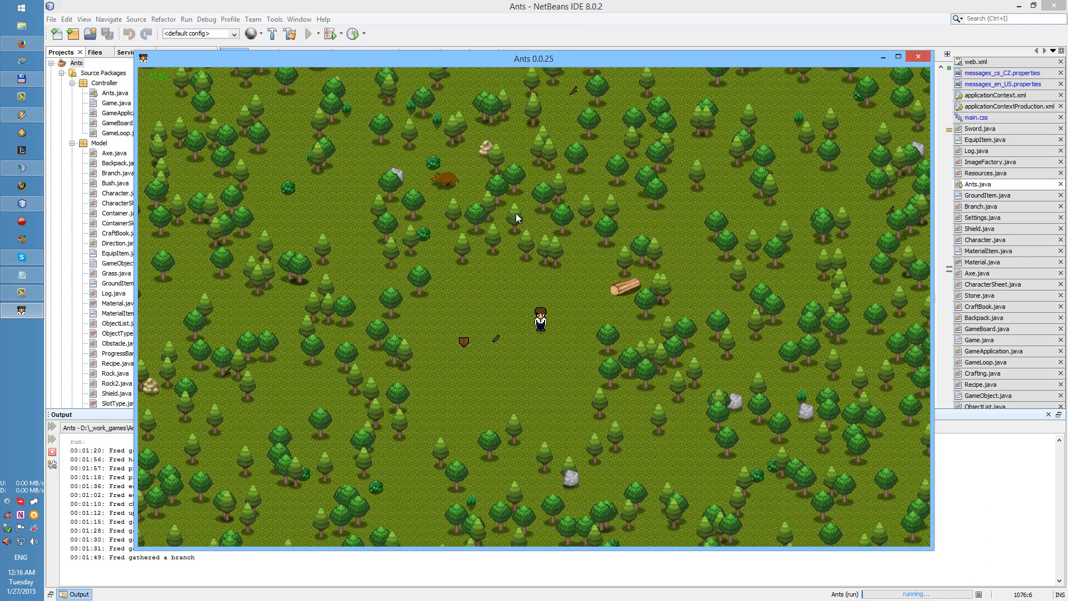
{"action": "mouse_move", "coordinate": [470, 267]}
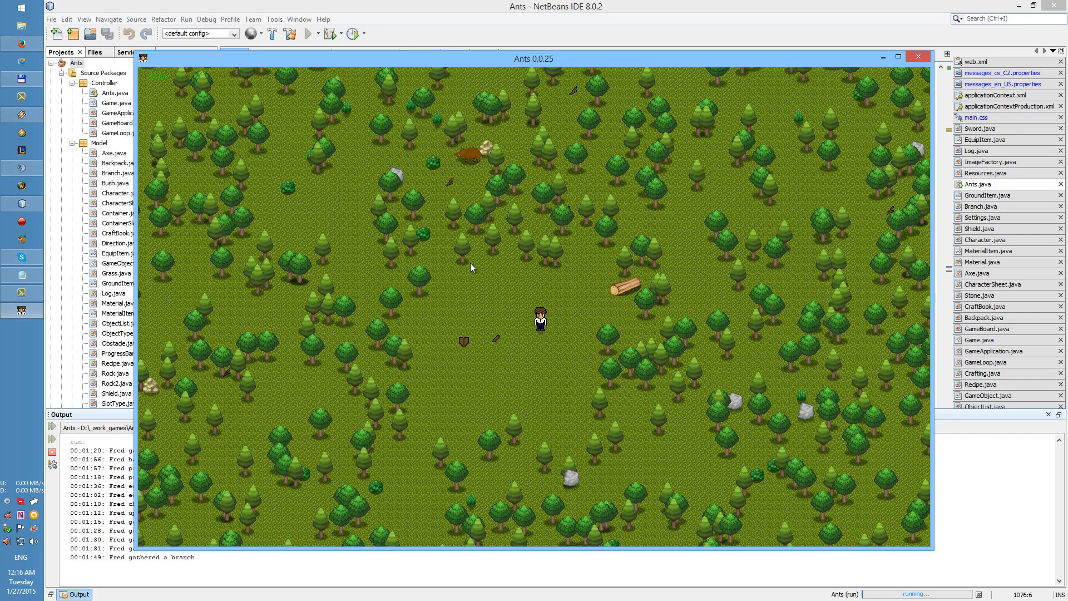
{"action": "mouse_move", "coordinate": [467, 239]}
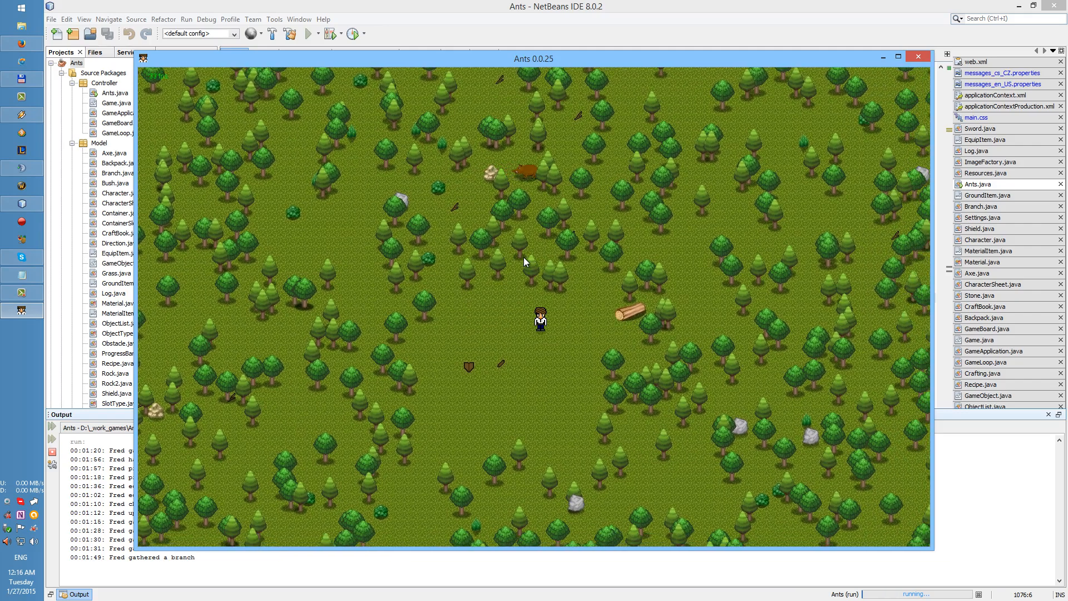
{"action": "mouse_move", "coordinate": [521, 271]}
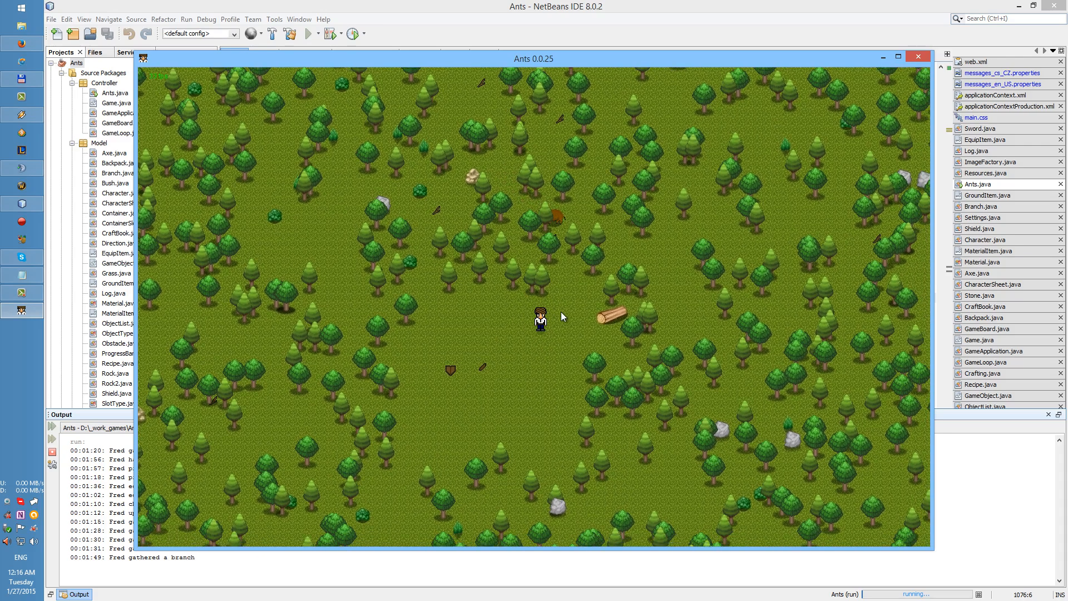
{"action": "mouse_move", "coordinate": [558, 313]}
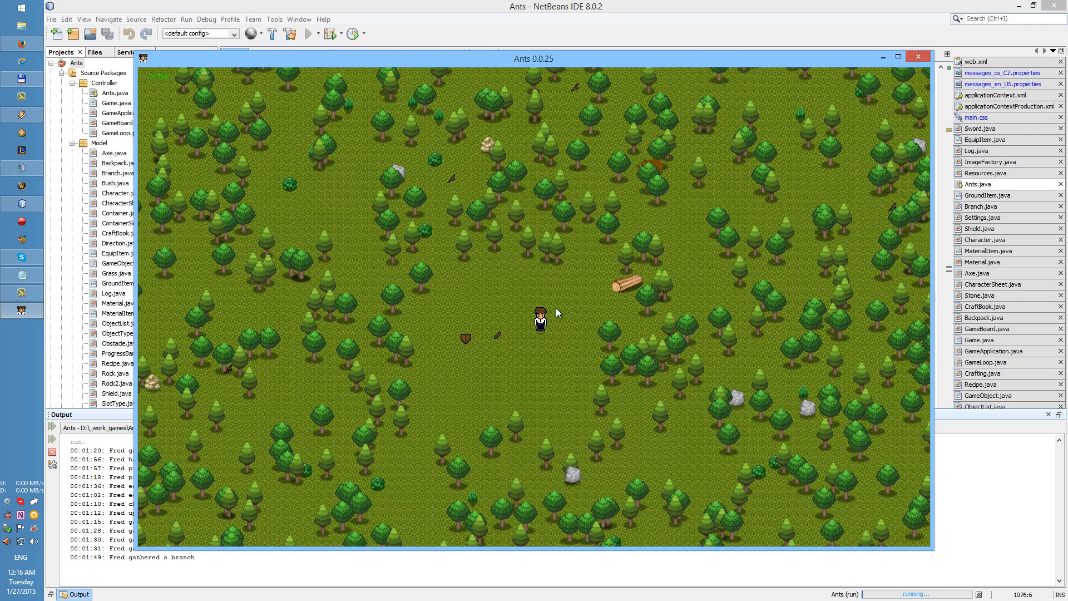
{"action": "mouse_move", "coordinate": [579, 322]}
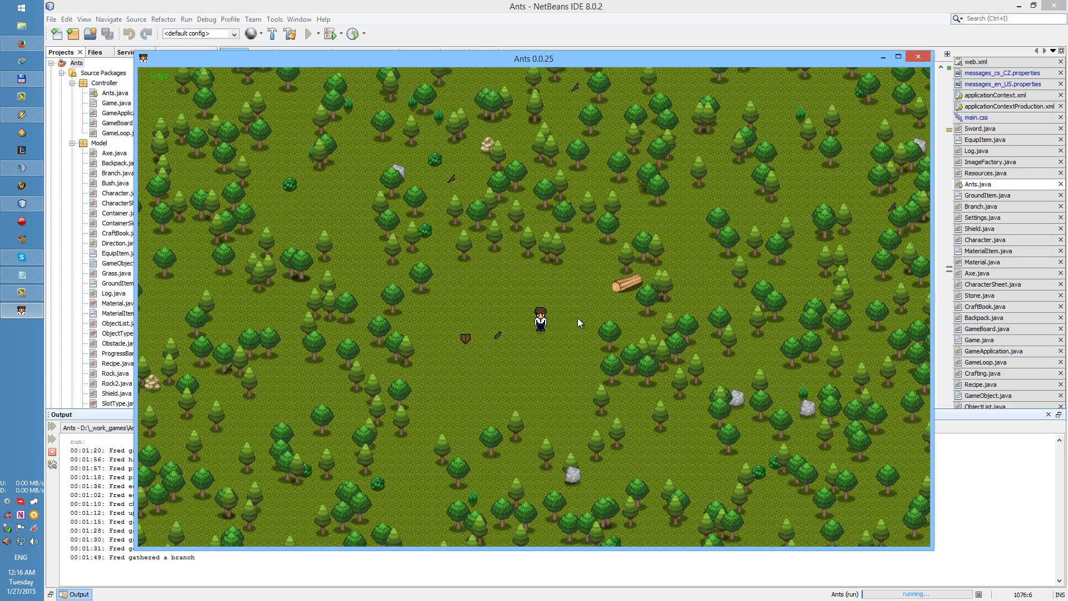
{"action": "mouse_move", "coordinate": [567, 291]}
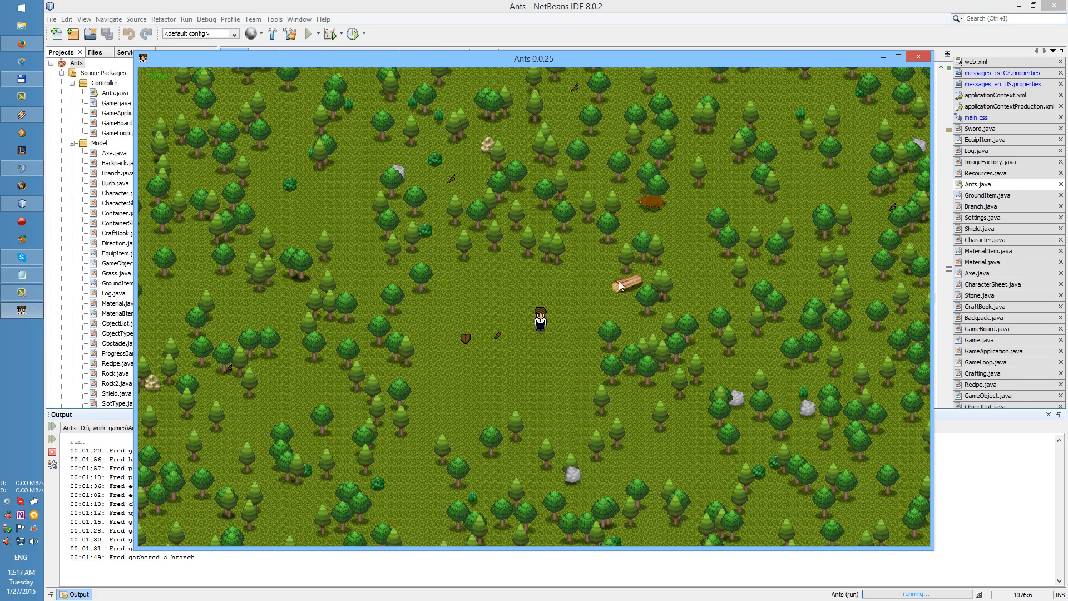
{"action": "mouse_move", "coordinate": [418, 331]}
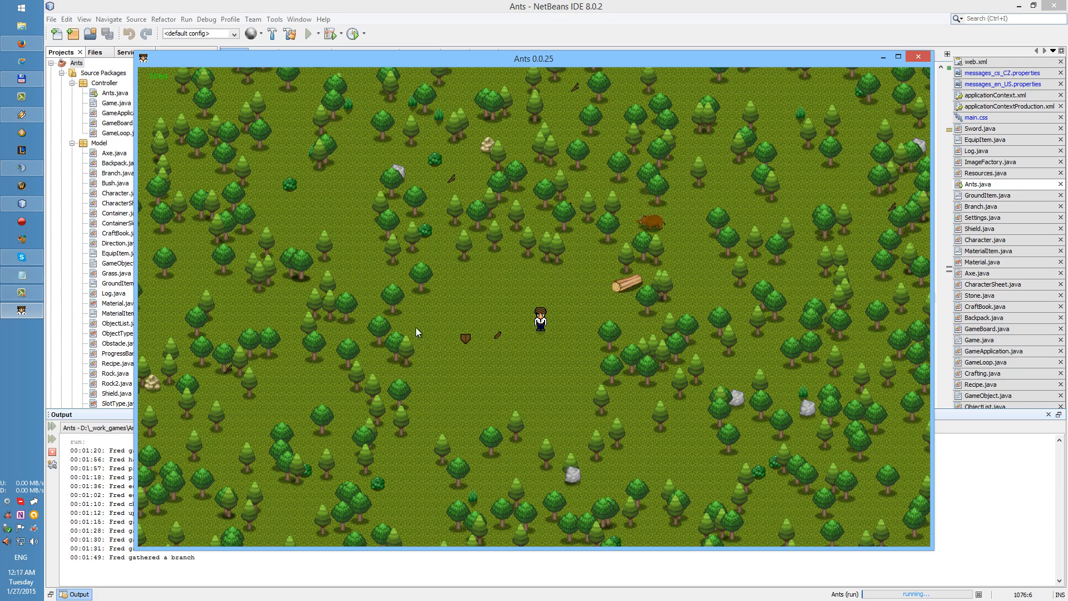
{"action": "mouse_move", "coordinate": [422, 328]}
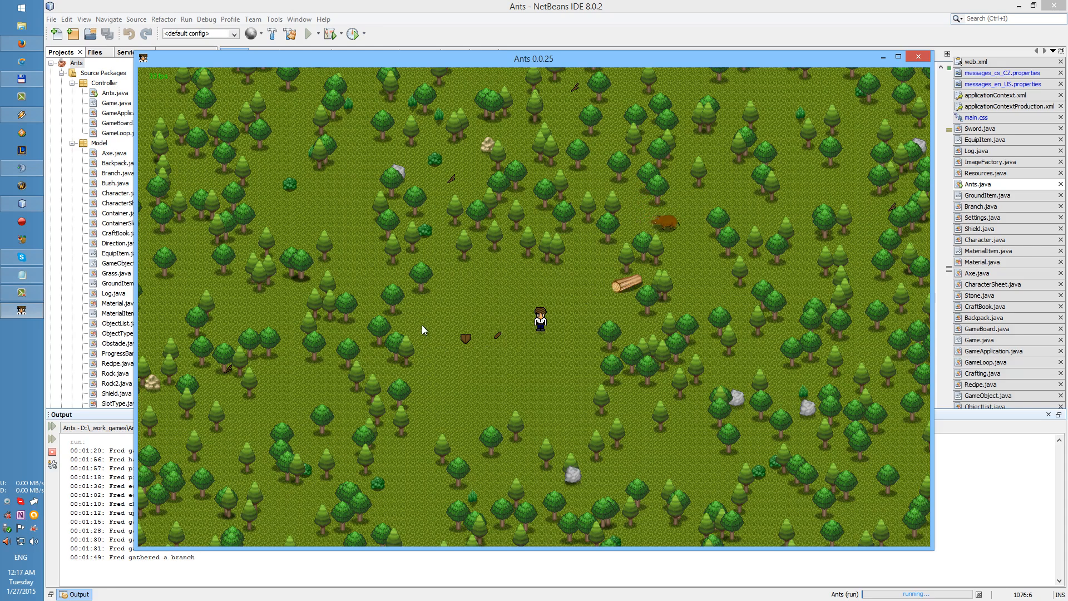
{"action": "mouse_move", "coordinate": [411, 315]}
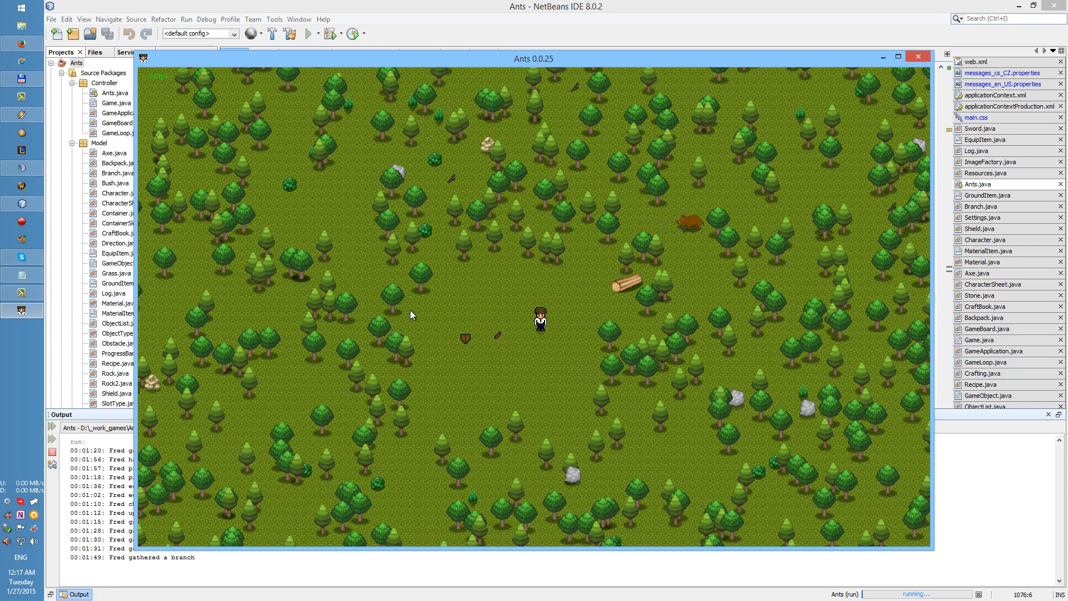
{"action": "mouse_move", "coordinate": [436, 320]}
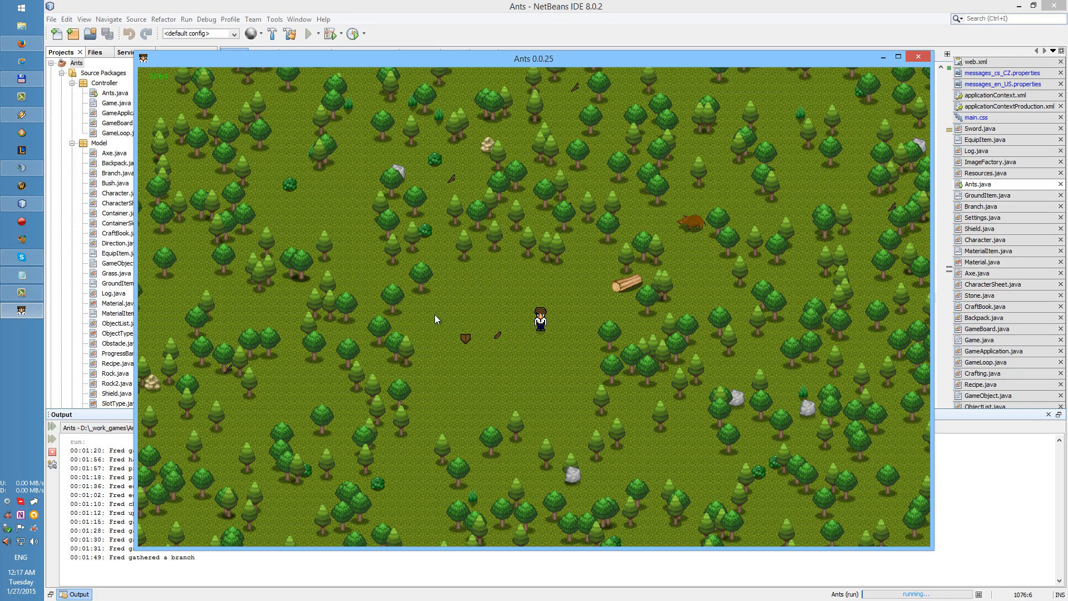
{"action": "mouse_move", "coordinate": [550, 305]}
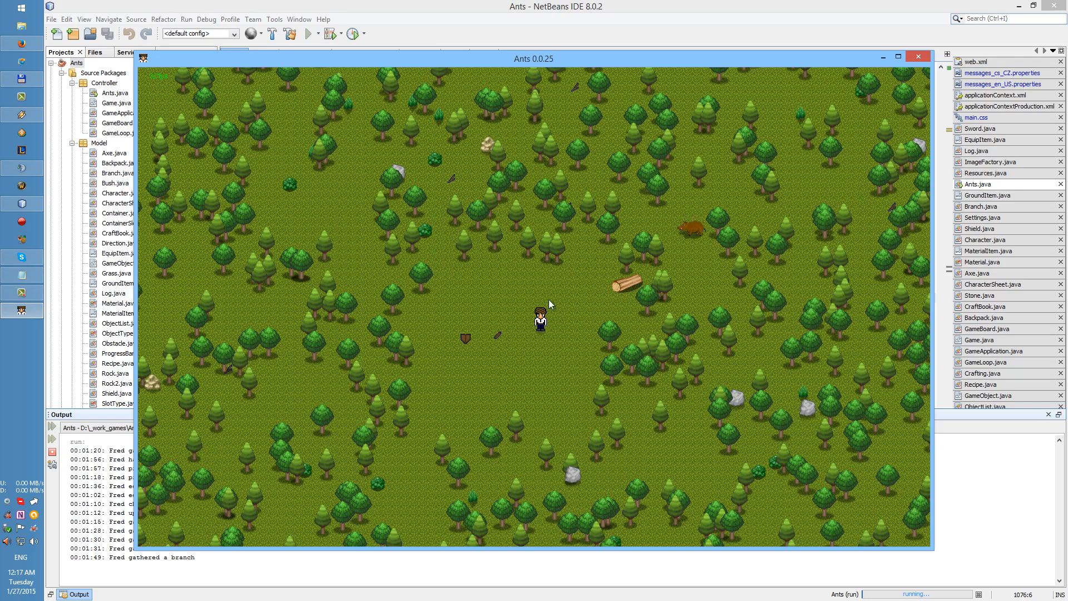
{"action": "mouse_move", "coordinate": [518, 310]}
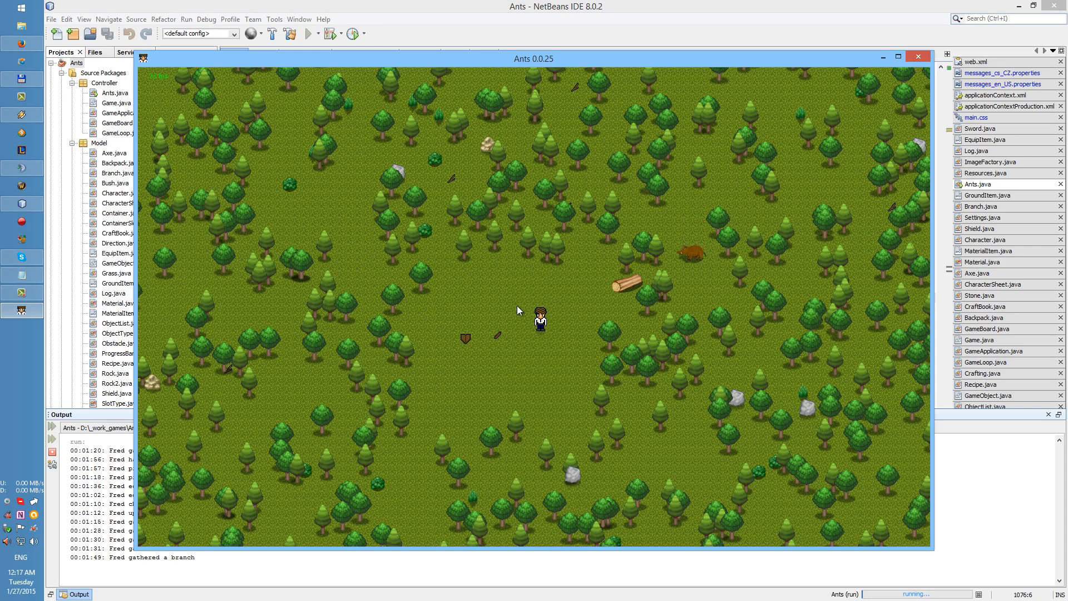
{"action": "mouse_move", "coordinate": [505, 287]}
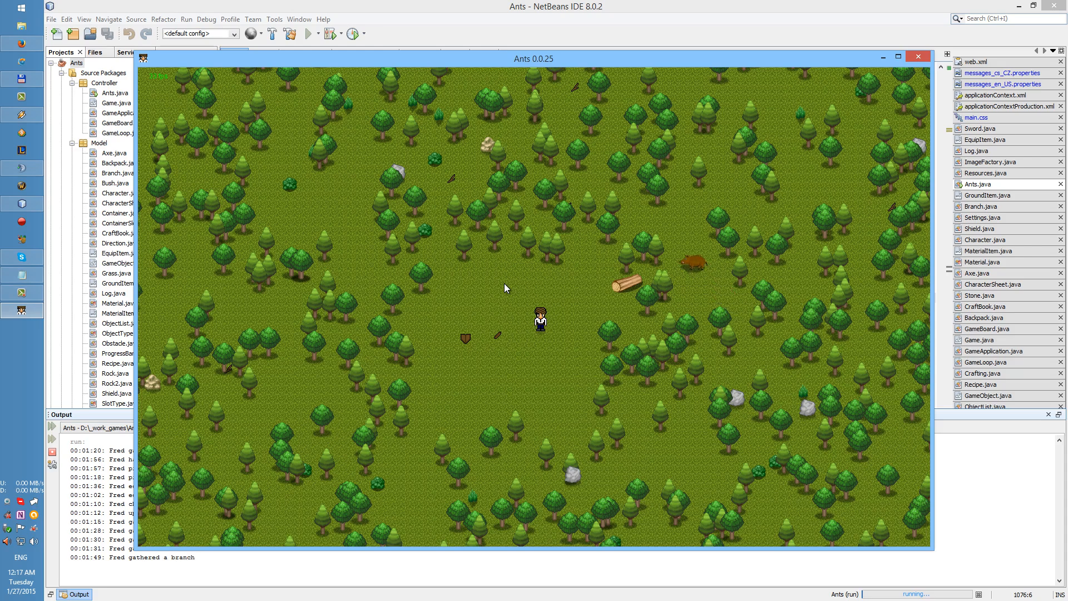
{"action": "mouse_move", "coordinate": [521, 276]}
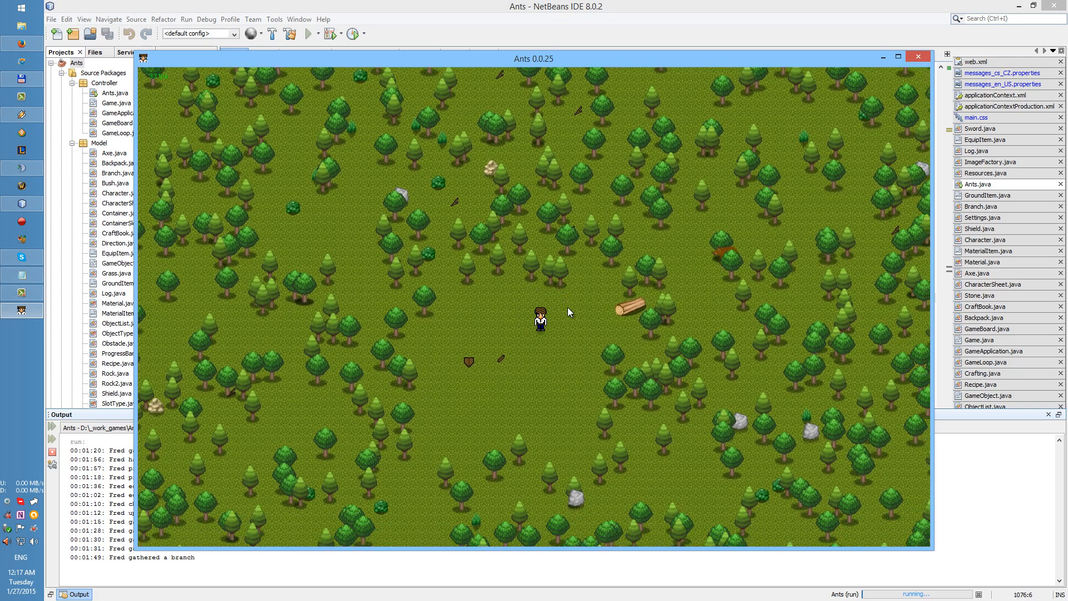
{"action": "mouse_move", "coordinate": [573, 295]}
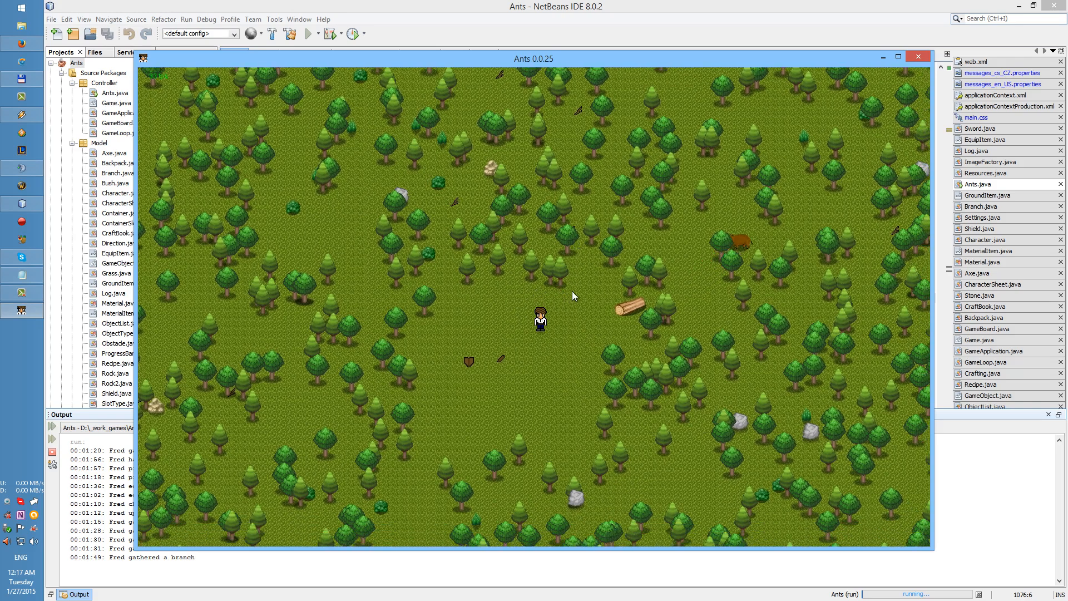
{"action": "mouse_move", "coordinate": [572, 306]}
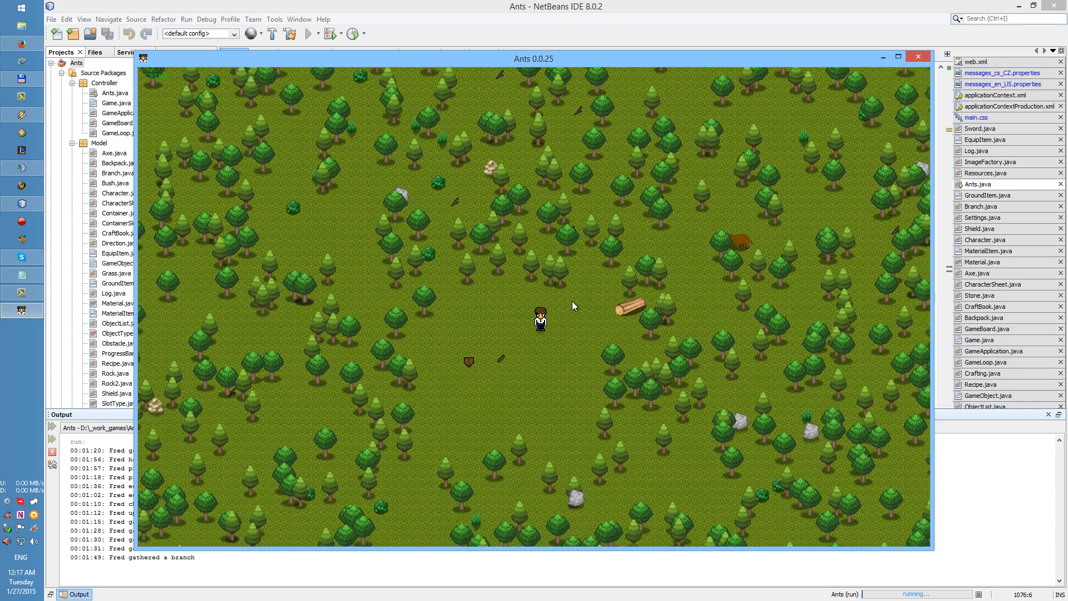